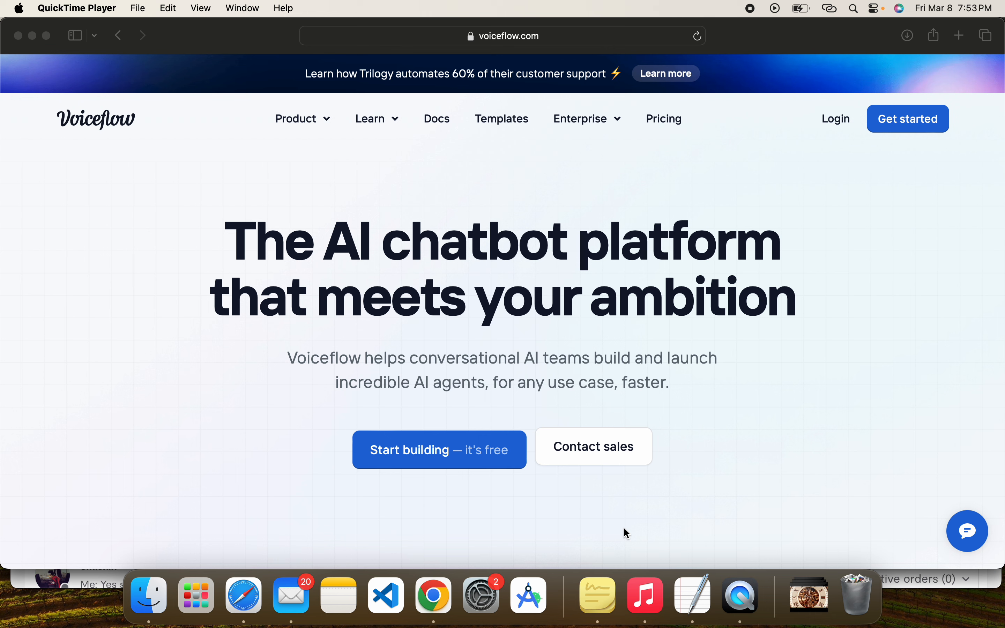
pyautogui.moveTo(582, 377)
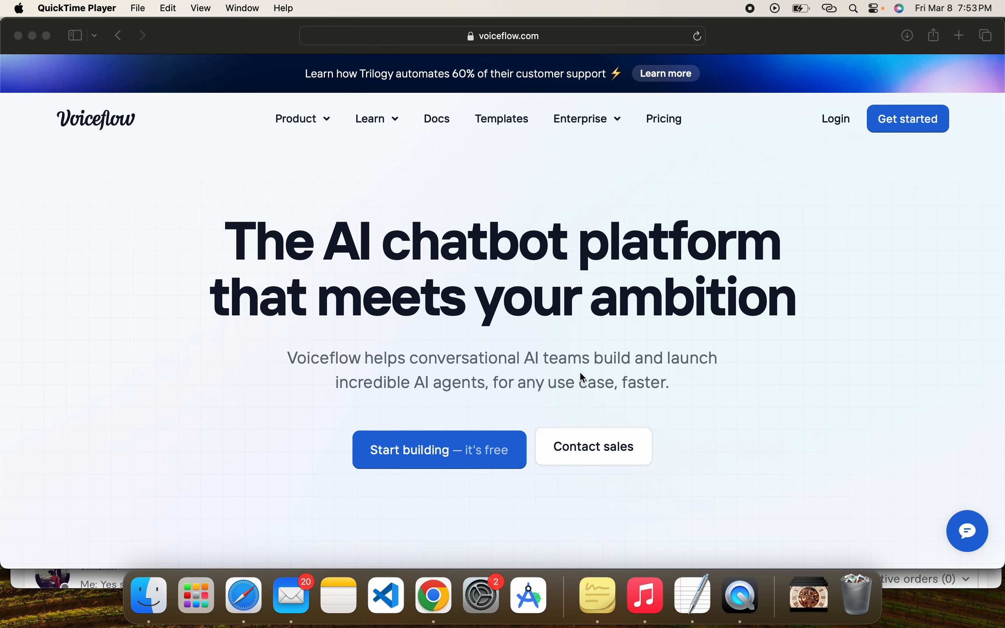
pyautogui.moveTo(397, 313)
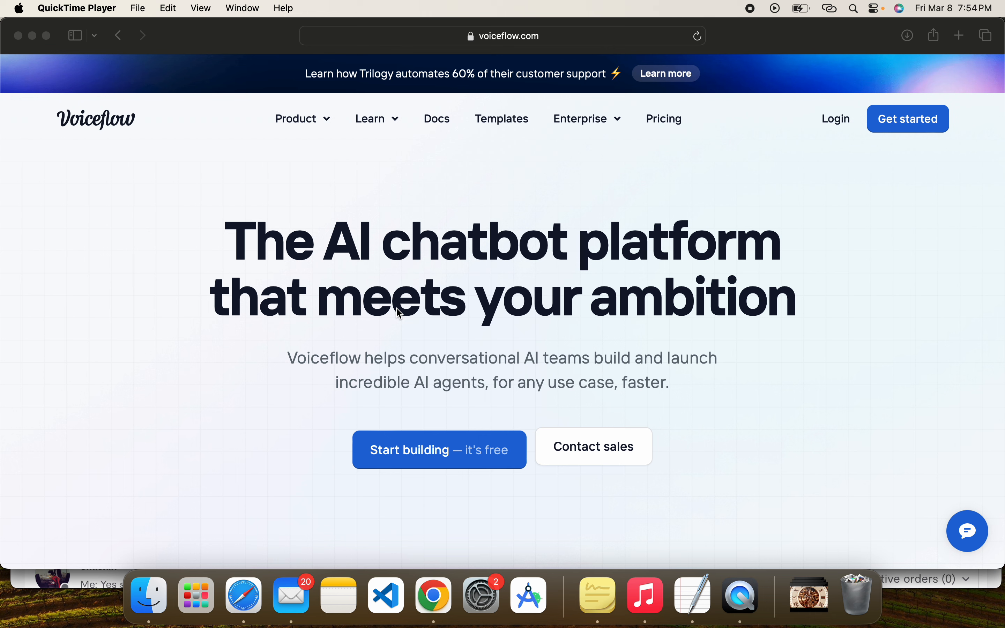
pyautogui.moveTo(437, 126)
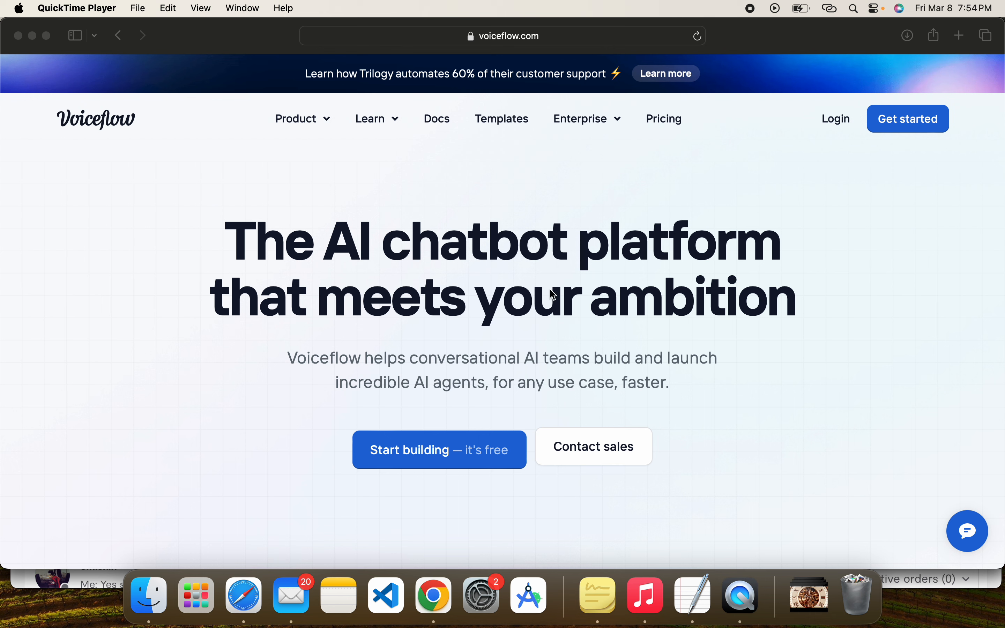
pyautogui.moveTo(547, 400)
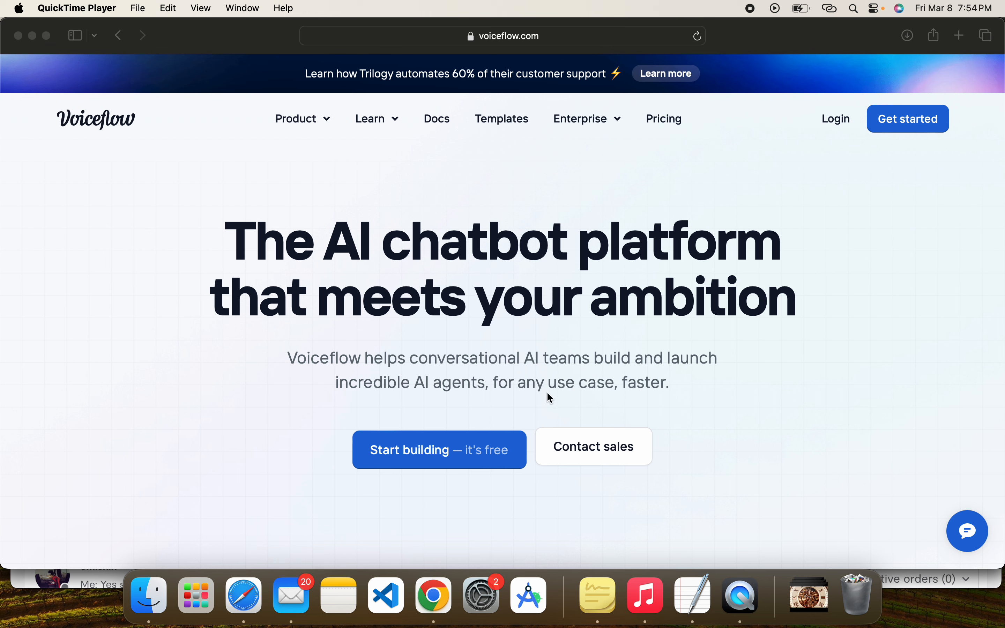
pyautogui.moveTo(503, 420)
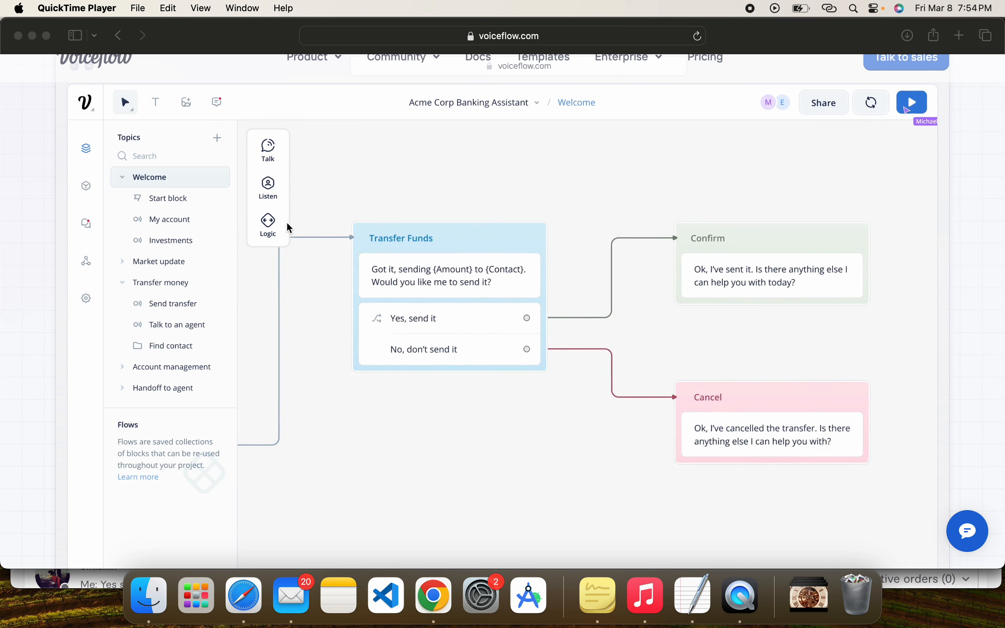
# - Play the Acme Corp Banking Assistant prototype demo through a $50 transfer conversation
pyautogui.click(912, 102)
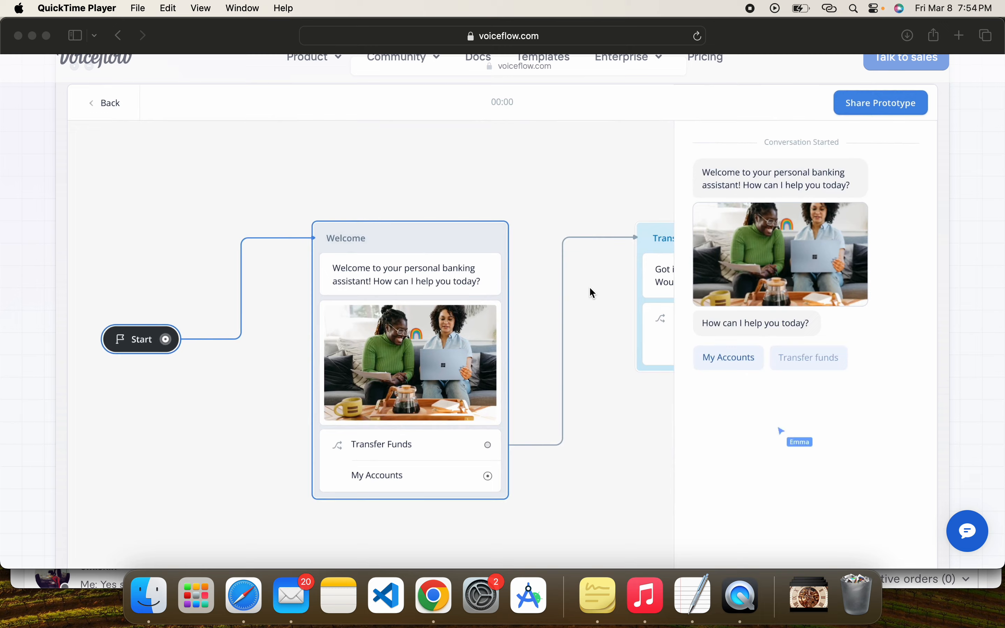
pyautogui.click(808, 357)
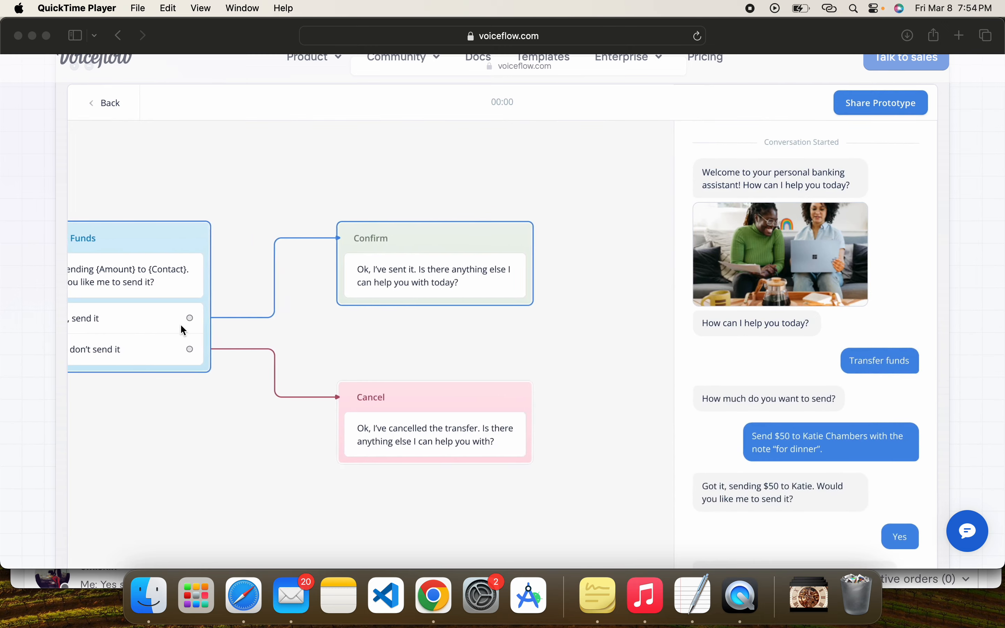
pyautogui.click(105, 102)
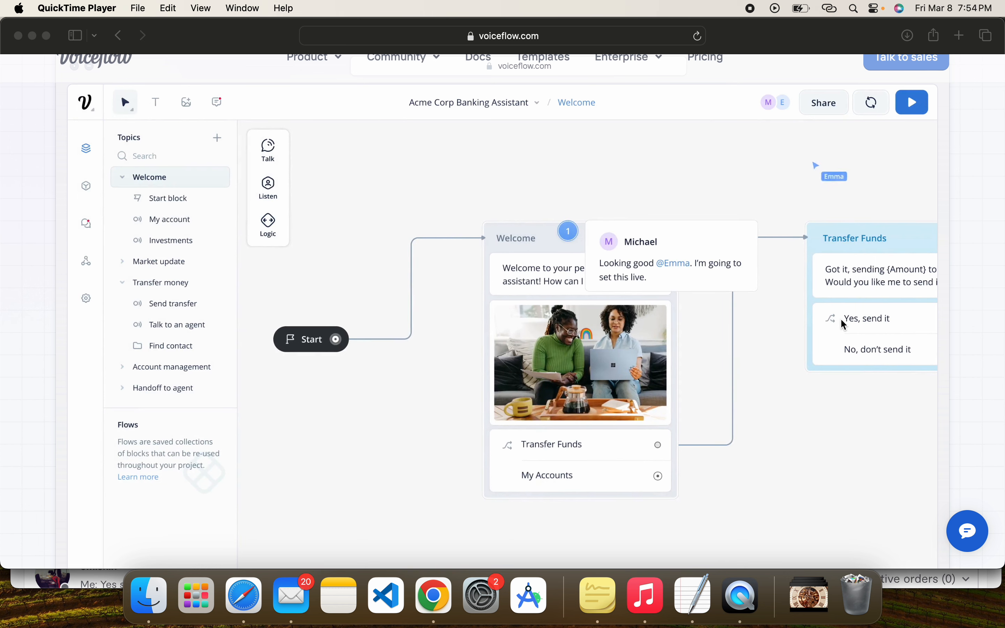
pyautogui.moveTo(856, 358)
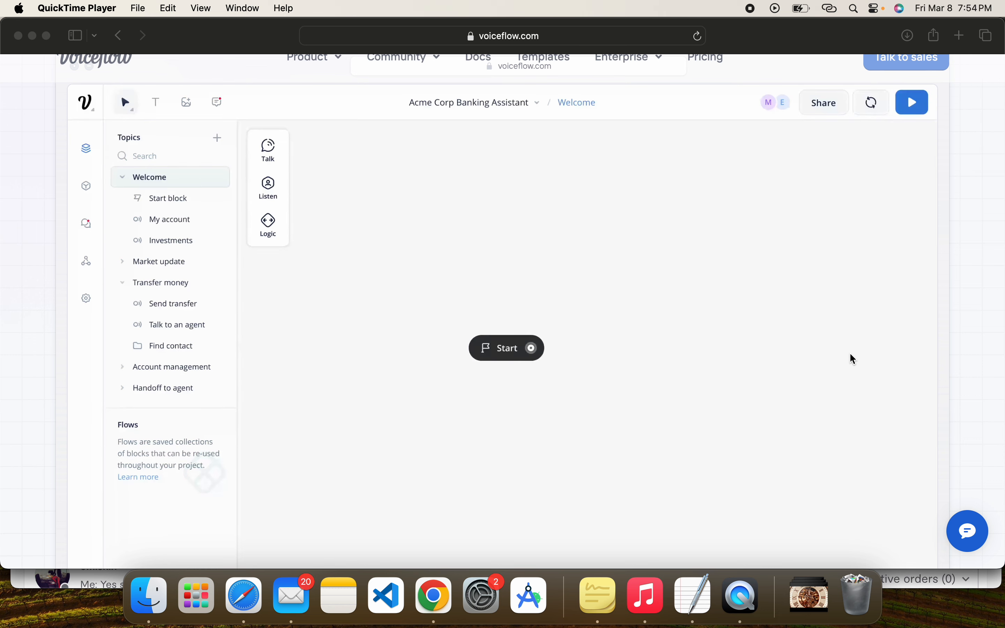
pyautogui.click(268, 149)
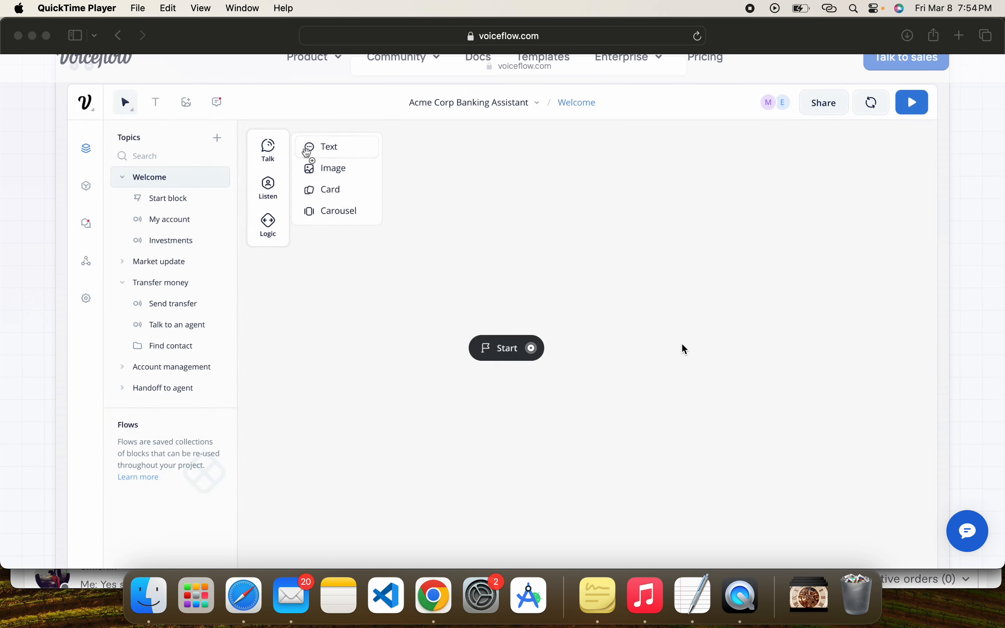
pyautogui.click(329, 147)
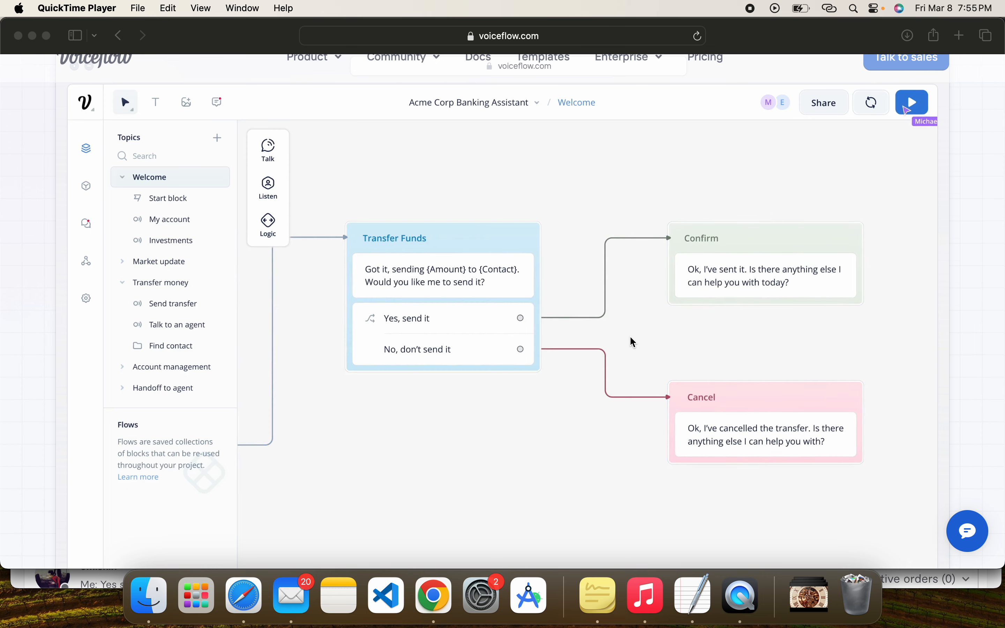
pyautogui.click(912, 102)
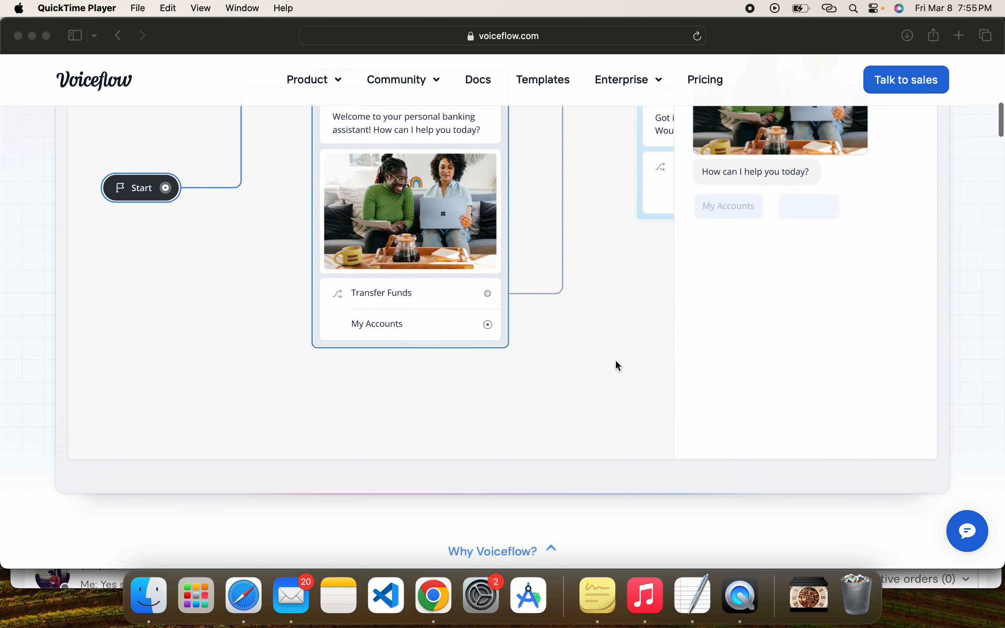
# - Scroll to the 'Build chatbots that scale, easily' section with the hiking-boots card demo
pyautogui.scroll(-3)
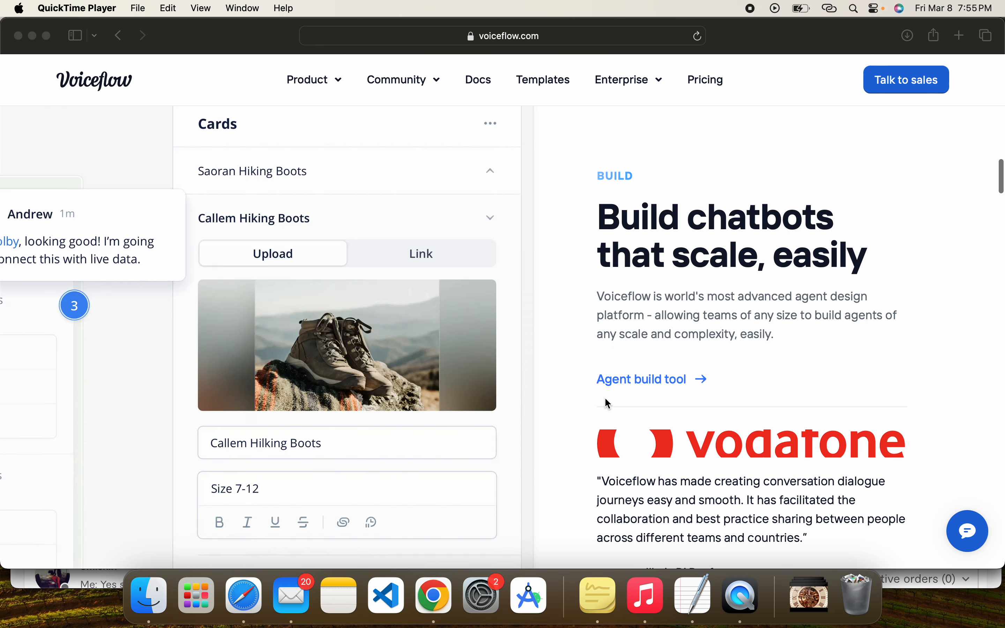
pyautogui.moveTo(557, 348)
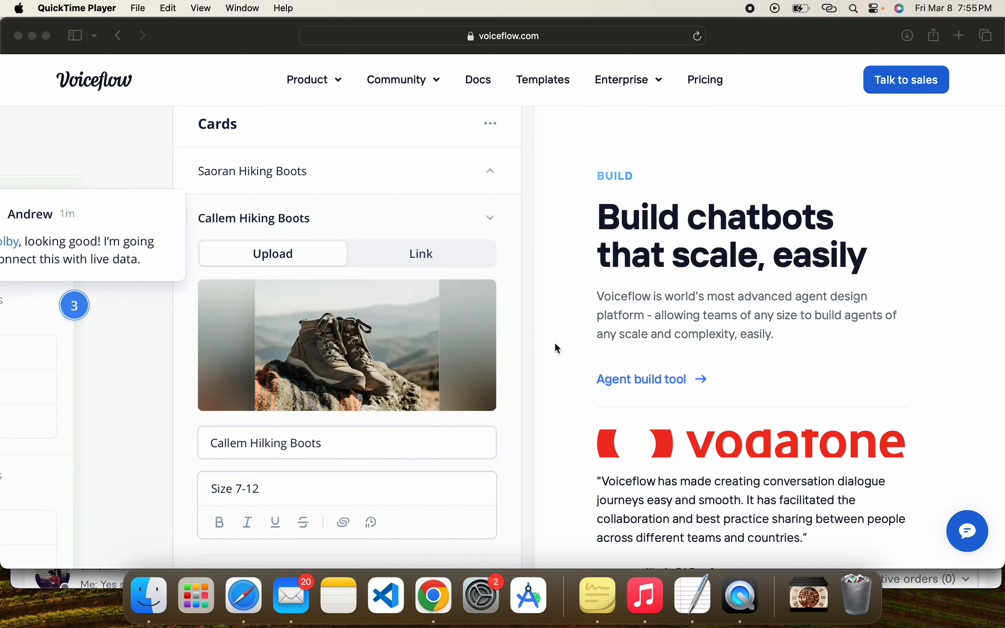
pyautogui.moveTo(724, 262)
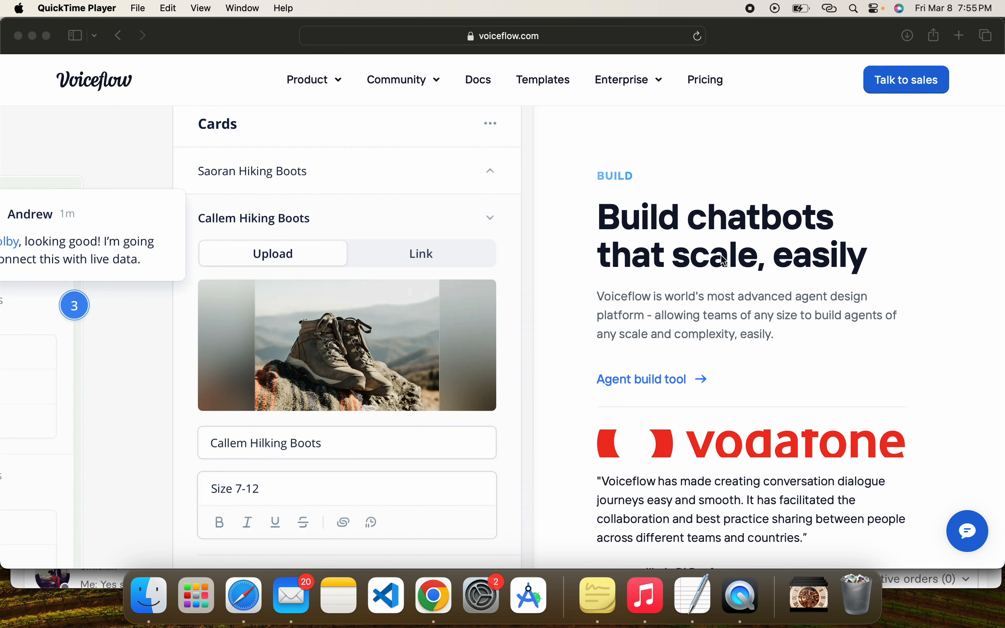
pyautogui.moveTo(793, 315)
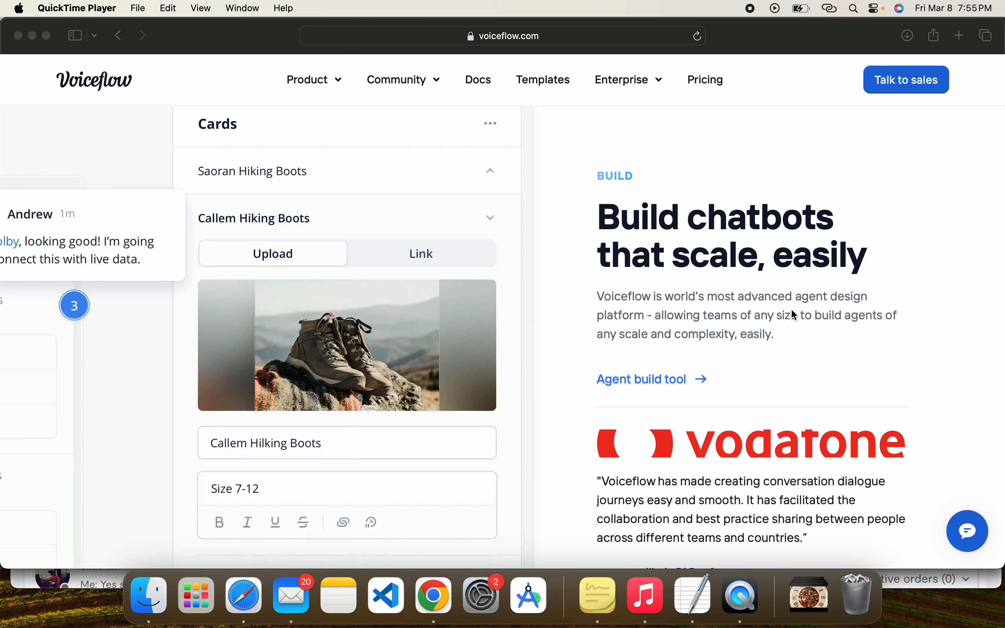
pyautogui.moveTo(622, 312)
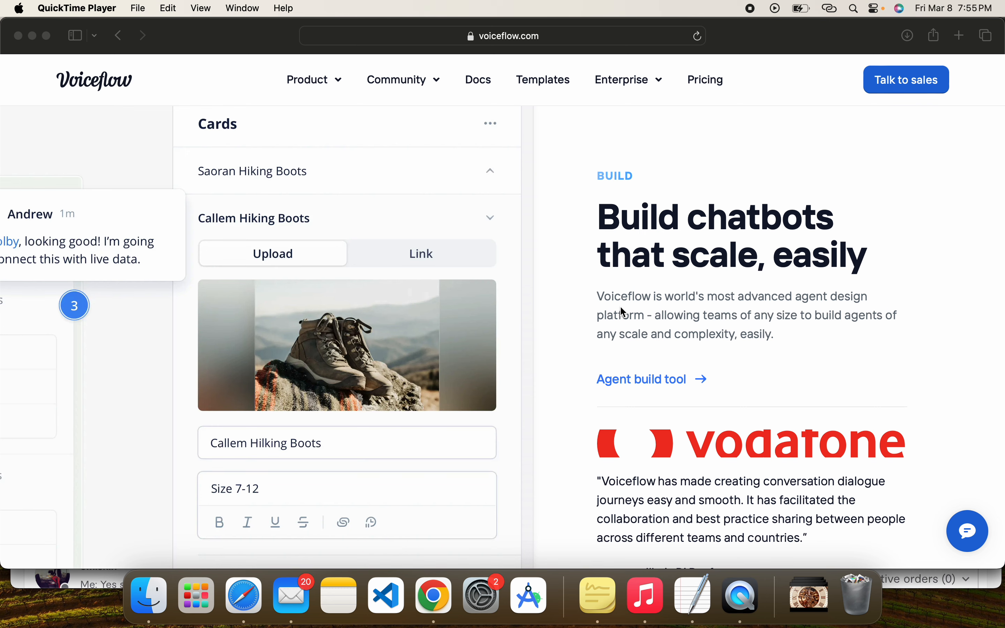
pyautogui.moveTo(473, 167)
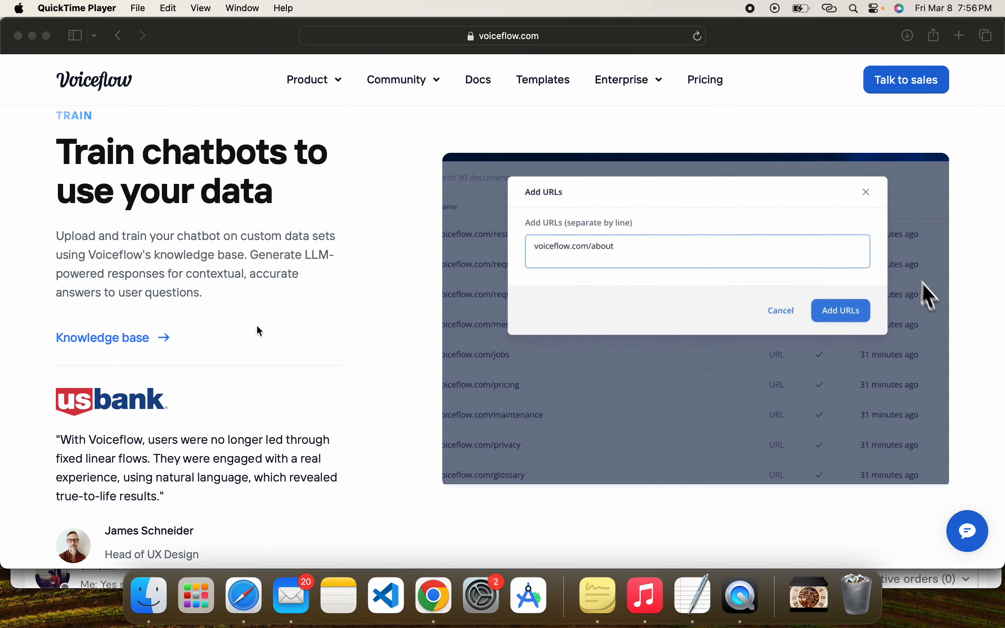
# - Ask the knowledge base demo 'who is the ceo of voiceflow?' and view its answer
pyautogui.click(841, 311)
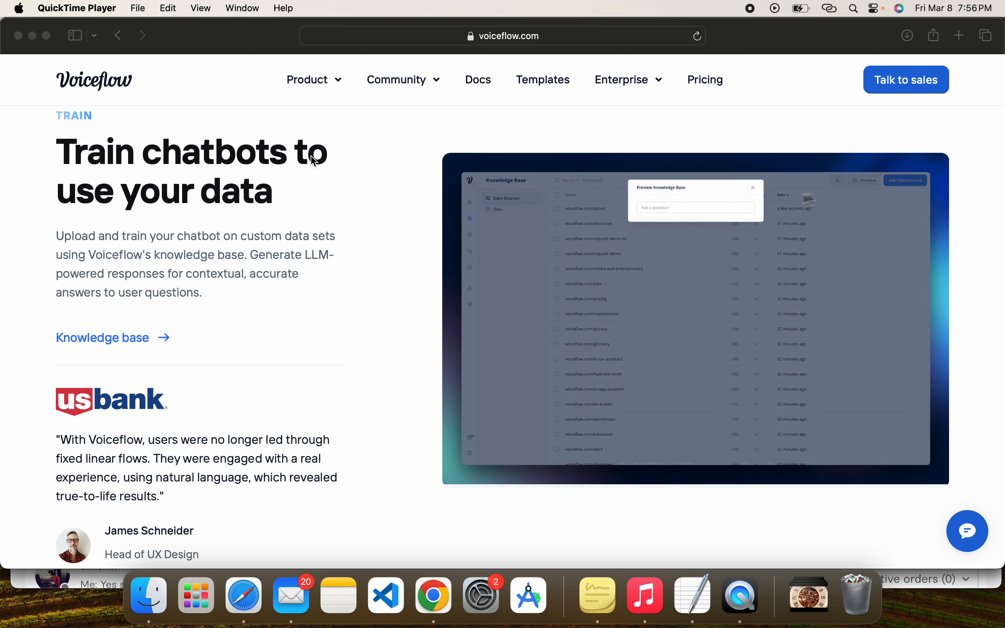
pyautogui.write('who is the ceo of voiceflow?')
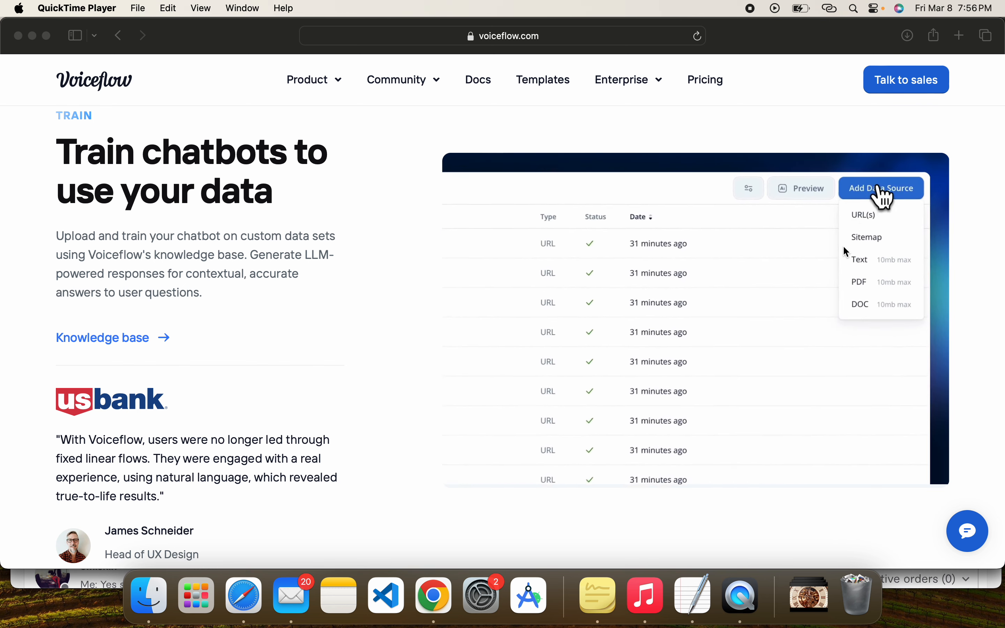
pyautogui.click(863, 215)
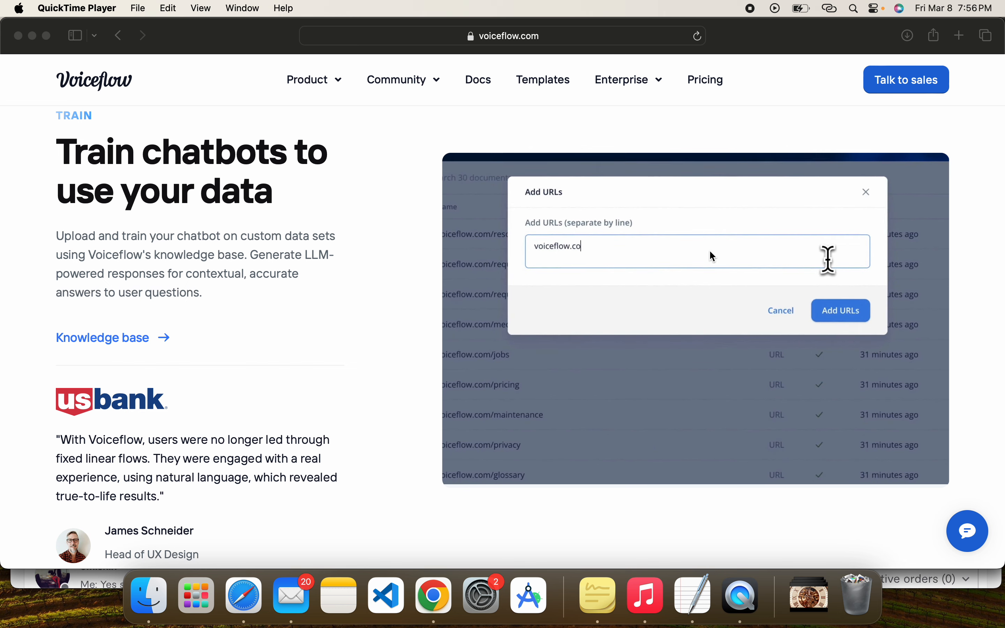
pyautogui.click(841, 309)
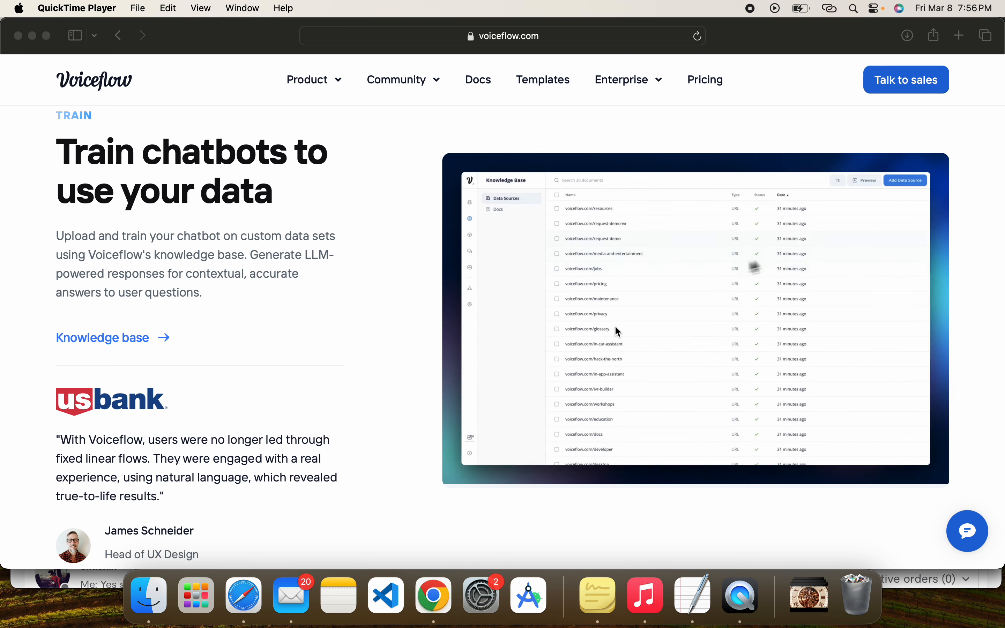
# - Add 'voiceflow.com/about' as a data source in the demo and continue toward the Collaborate section
pyautogui.click(906, 180)
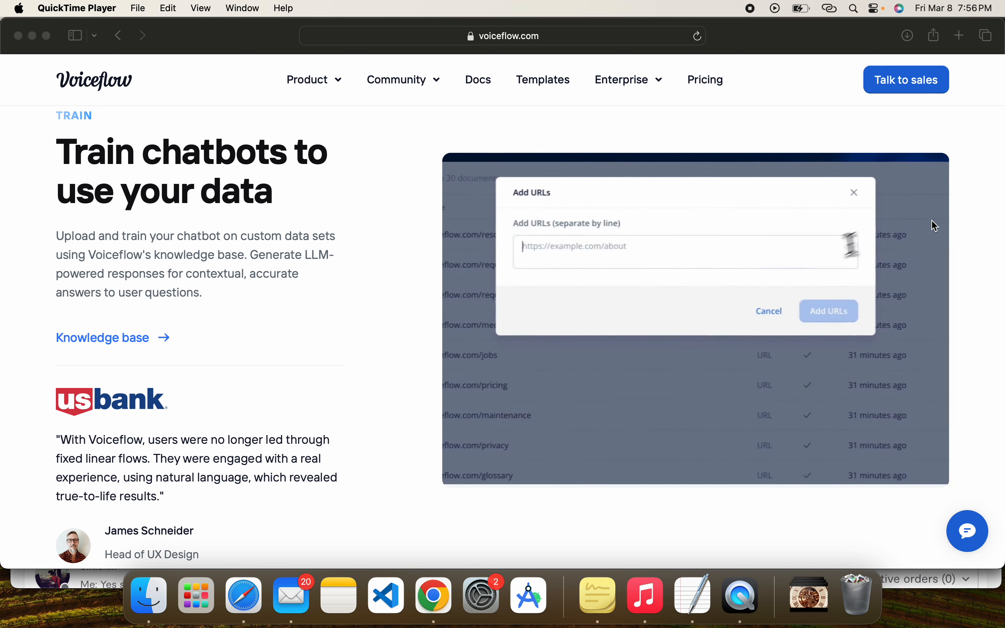
pyautogui.write('voiceflow.com/about')
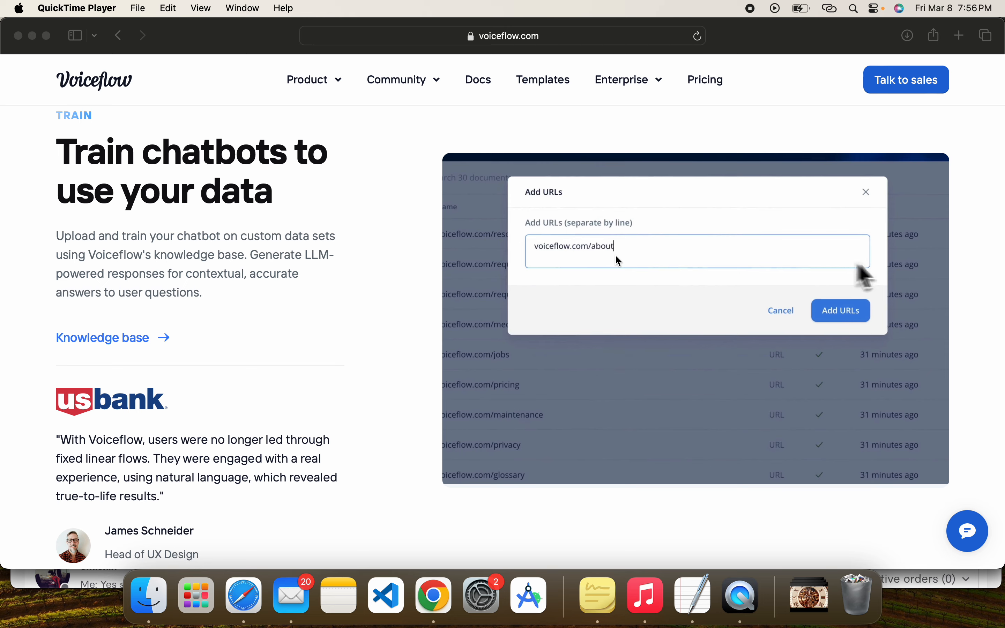
pyautogui.click(841, 310)
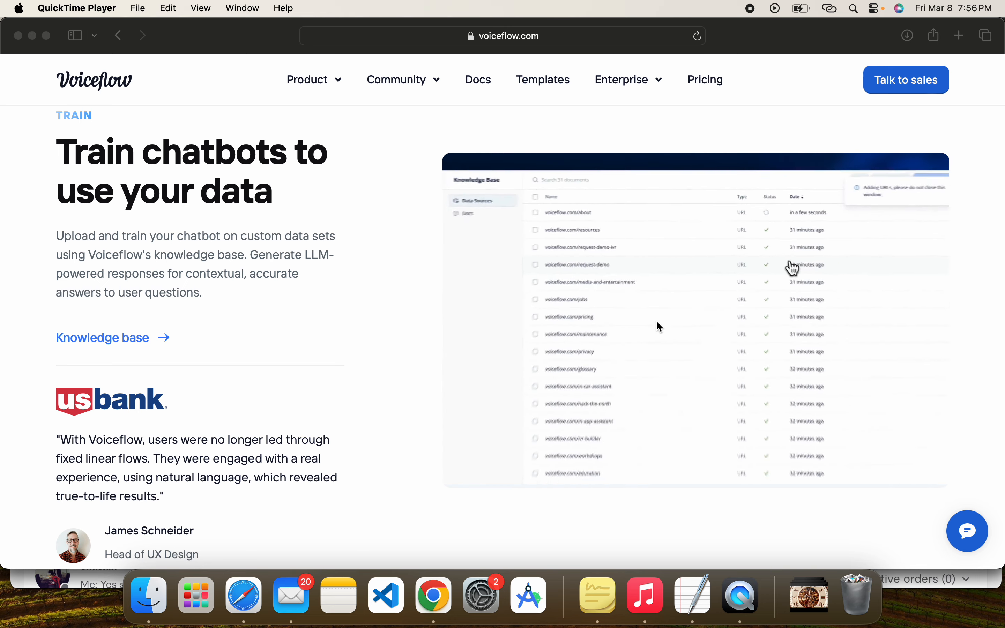
pyautogui.scroll(-3)
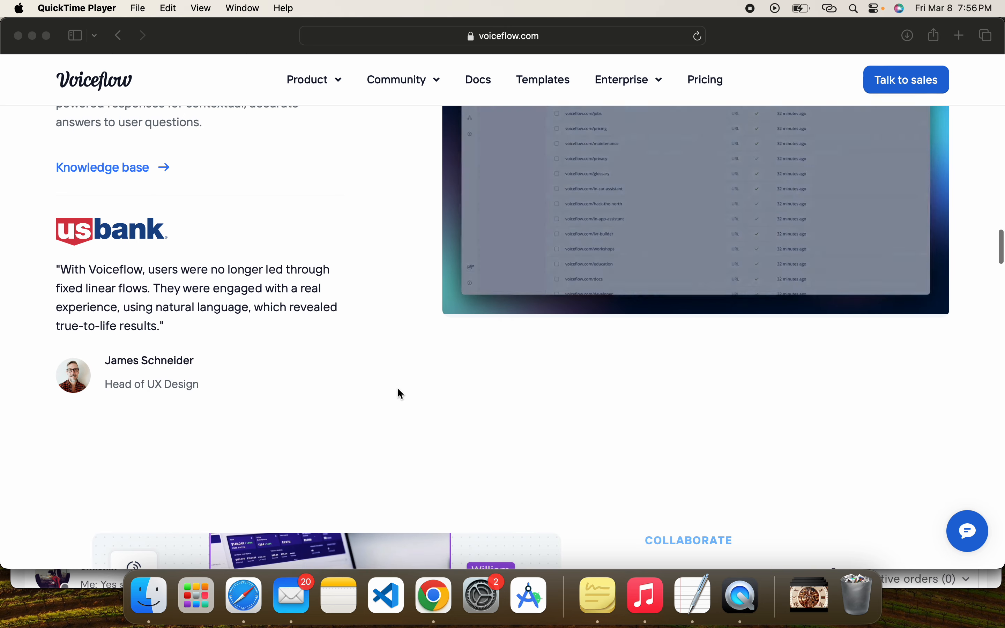
# - Scroll past 'Collaborate in real-time' to the 'Test and launch, faster' prototyping section
pyautogui.scroll(-3)
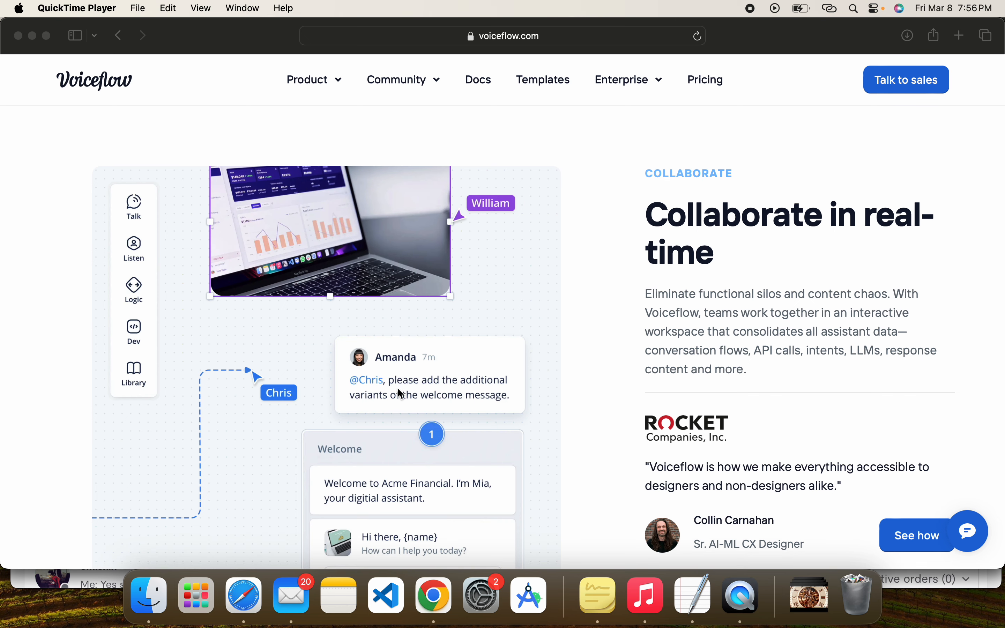
pyautogui.scroll(-3)
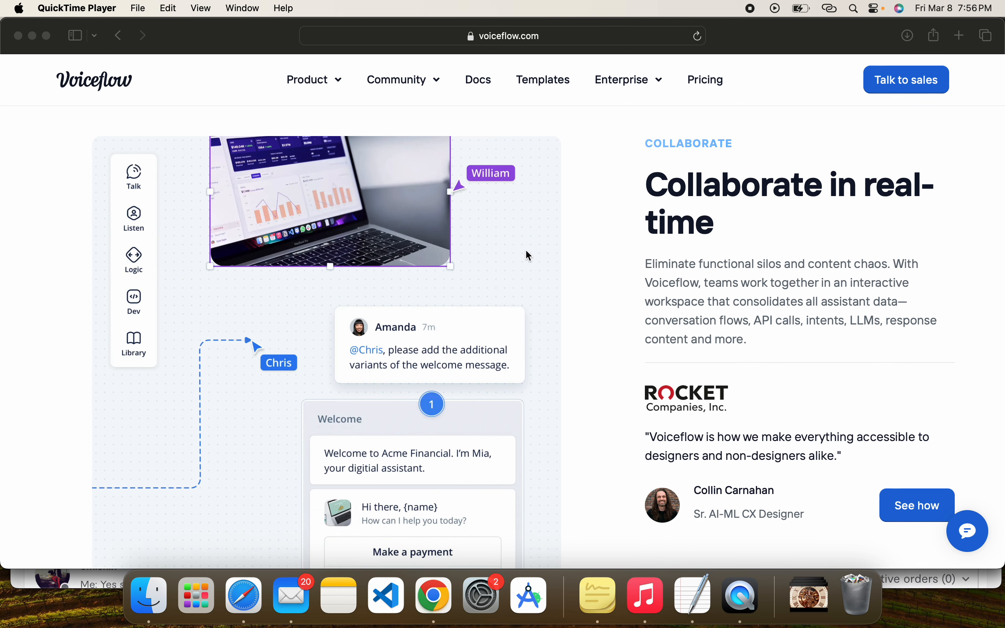
pyautogui.moveTo(485, 252)
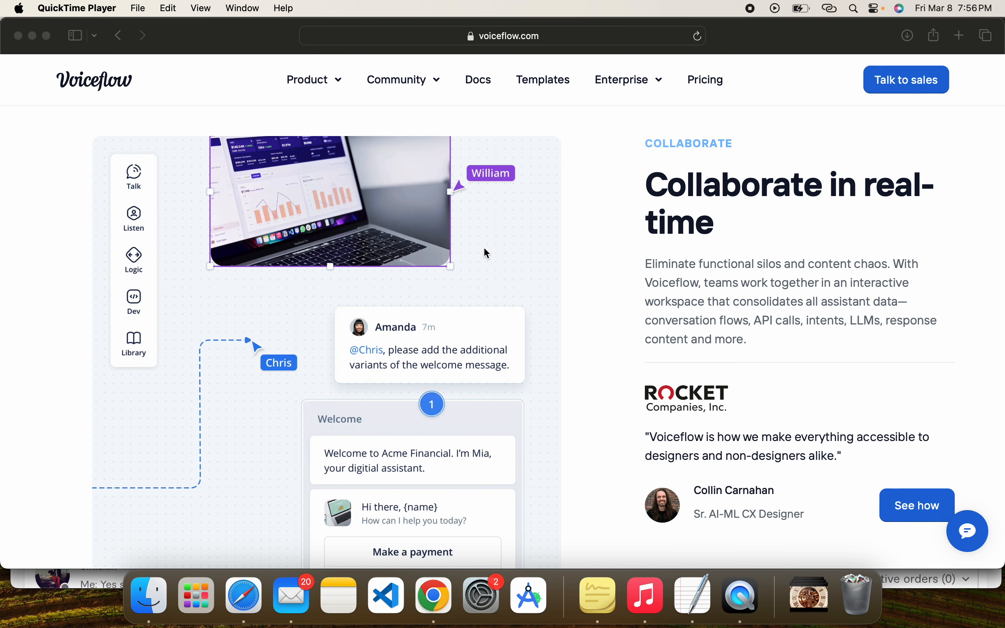
pyautogui.moveTo(291, 438)
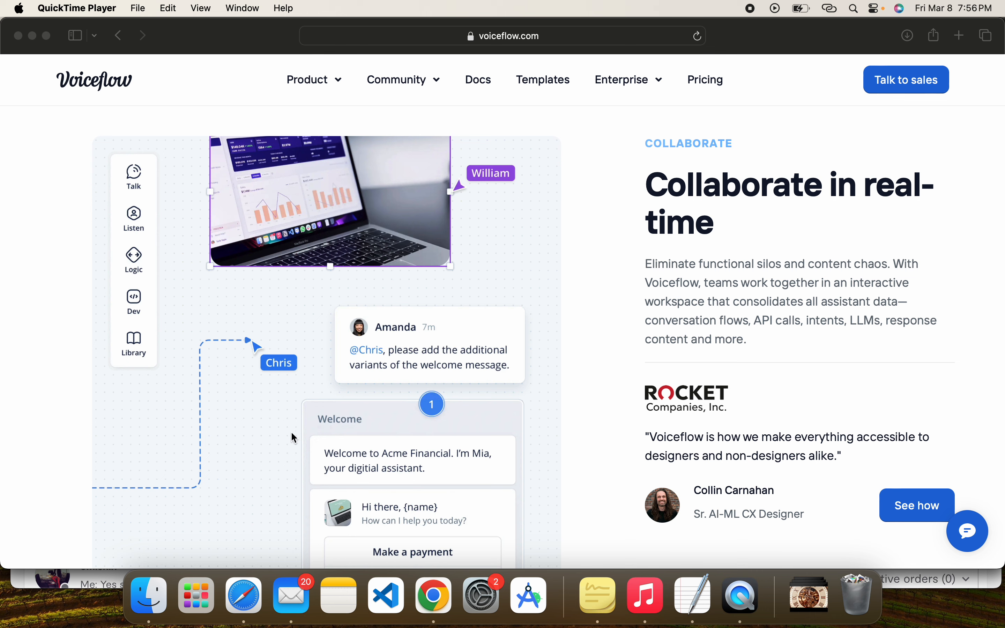
pyautogui.moveTo(356, 278)
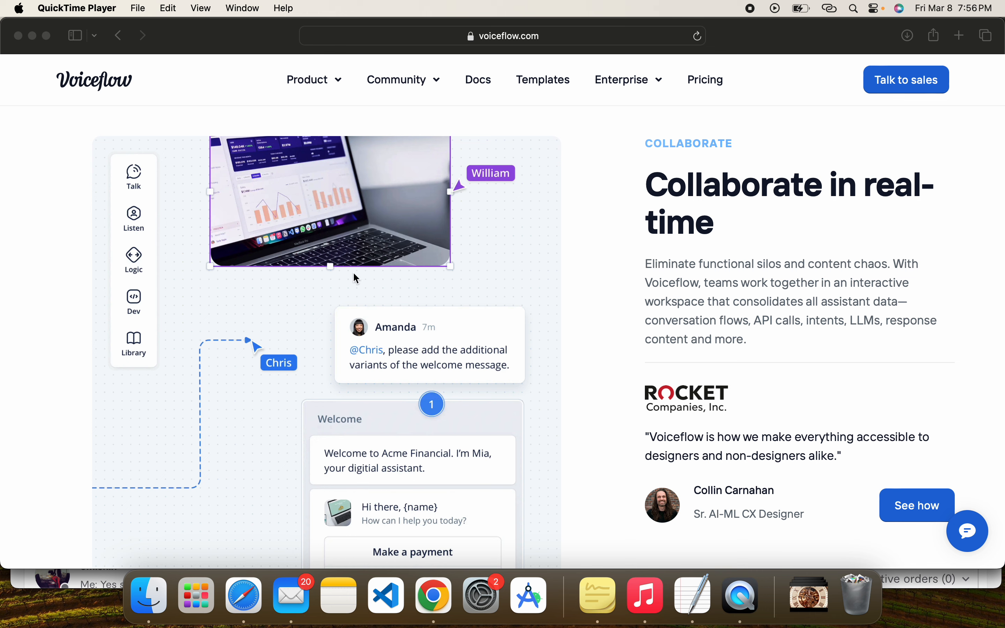
pyautogui.moveTo(443, 201)
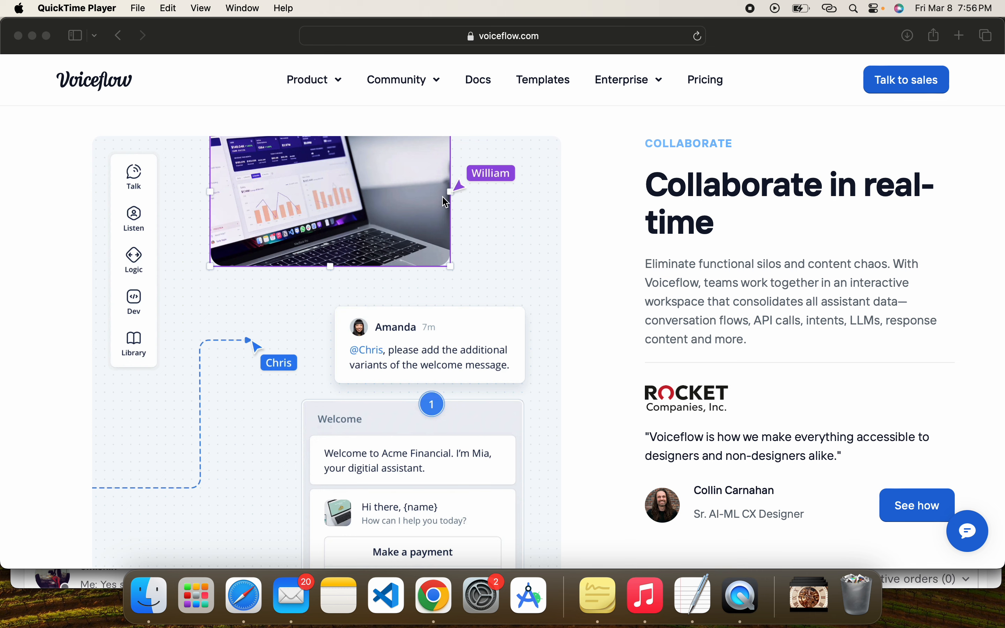
pyautogui.moveTo(331, 257)
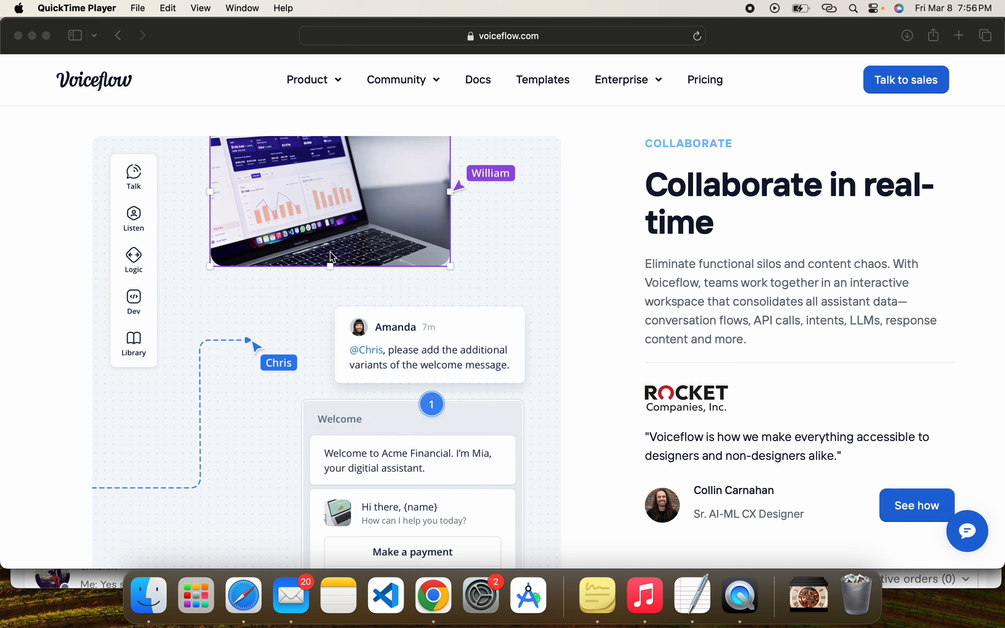
pyautogui.moveTo(340, 368)
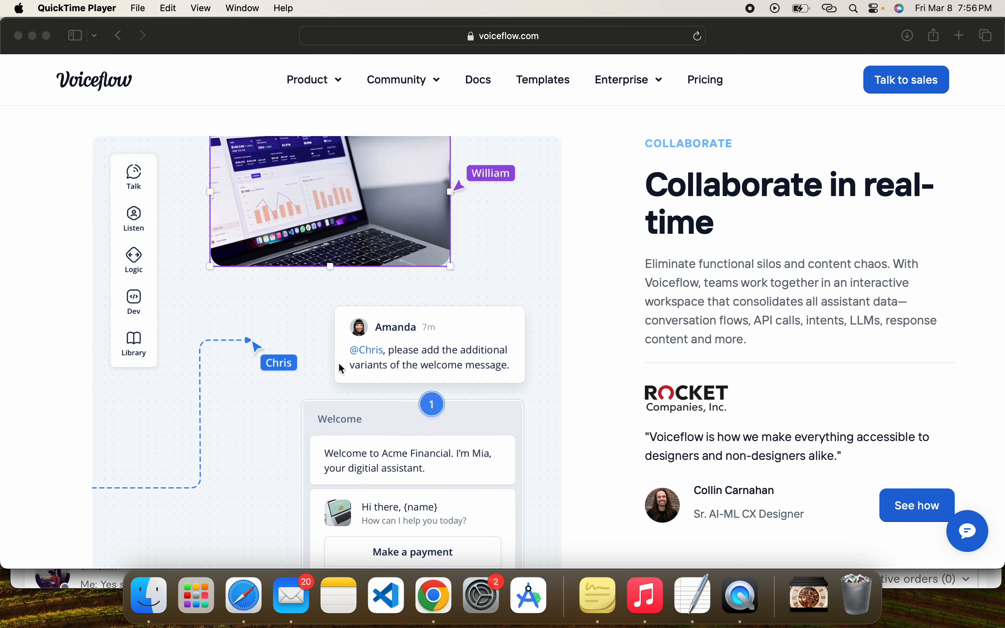
pyautogui.moveTo(378, 434)
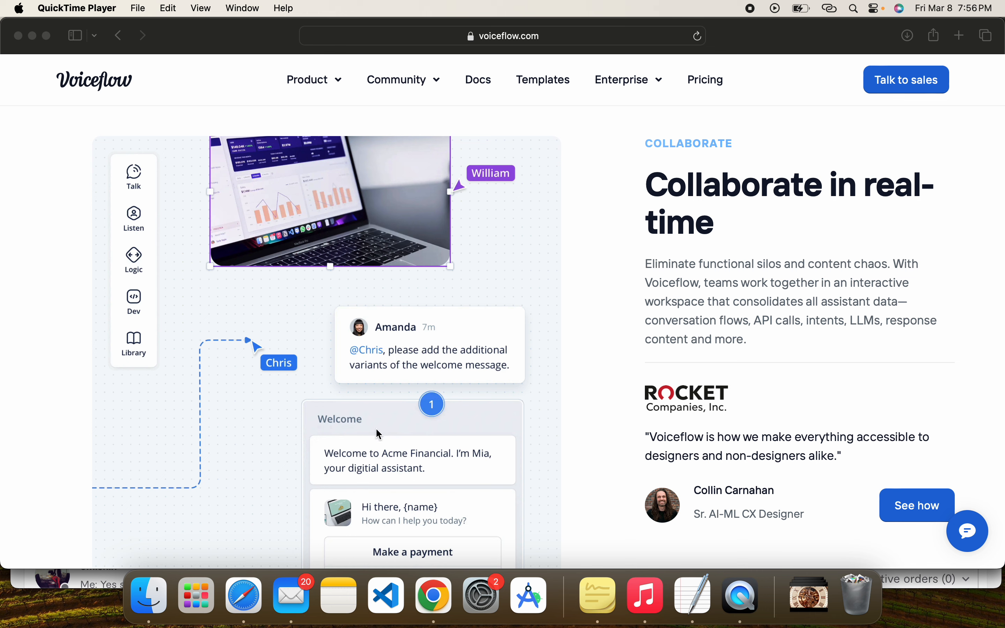
pyautogui.moveTo(397, 381)
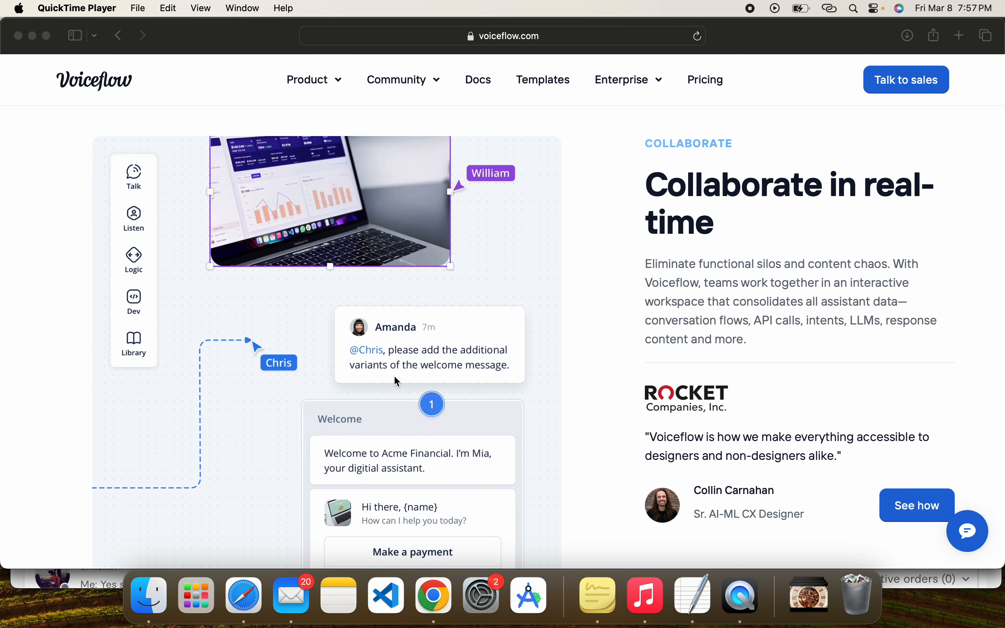
pyautogui.moveTo(294, 418)
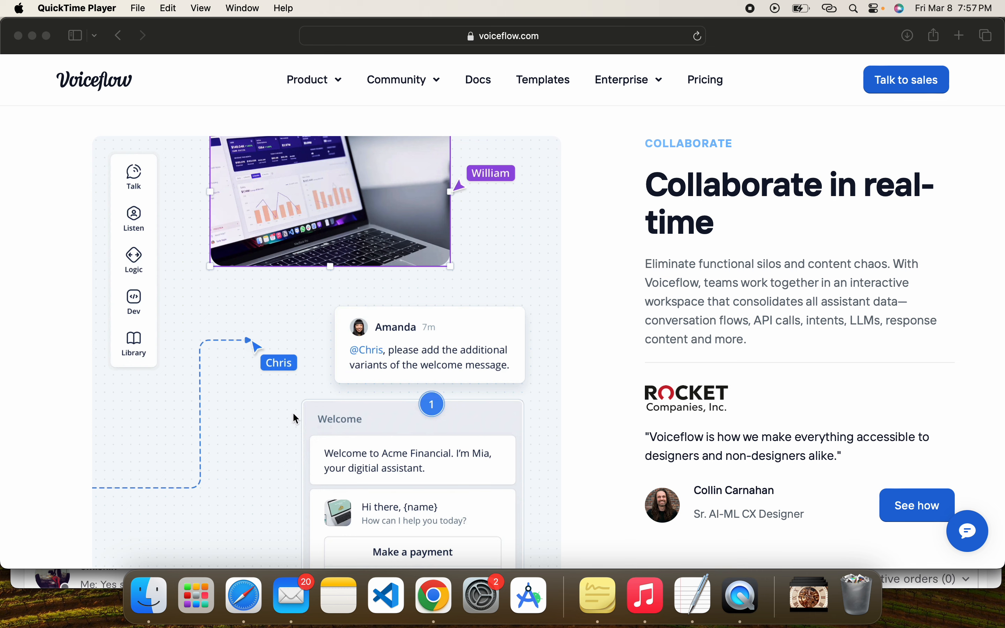
pyautogui.moveTo(332, 347)
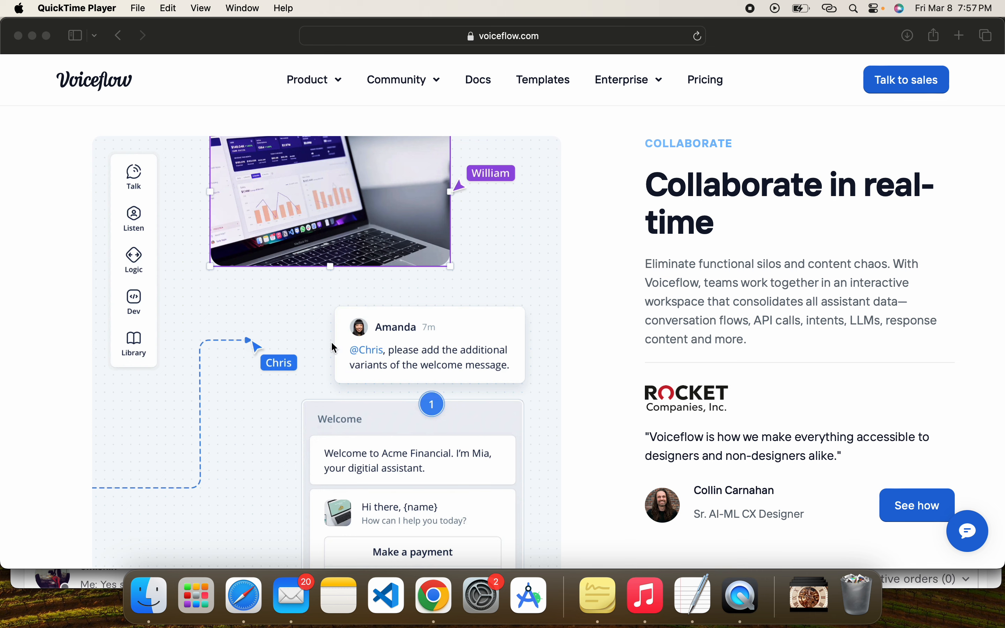
pyautogui.moveTo(503, 384)
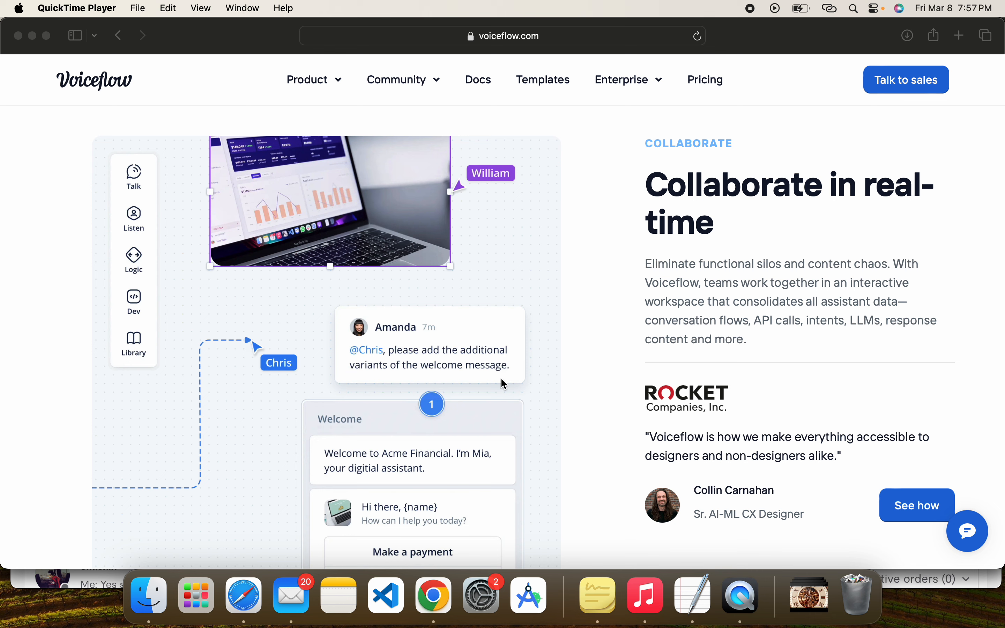
pyautogui.scroll(-3)
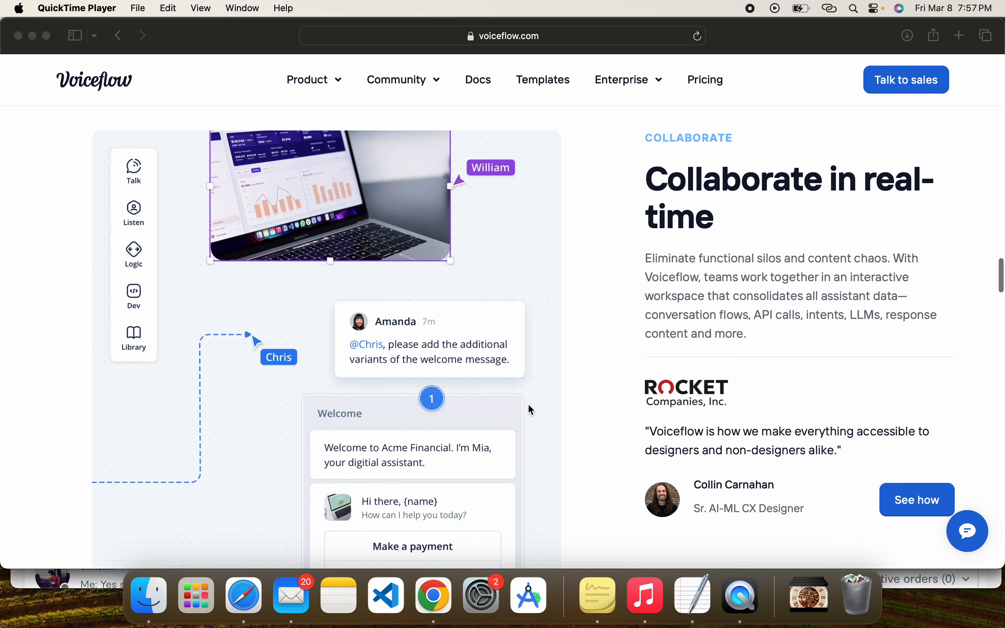
pyautogui.scroll(-3)
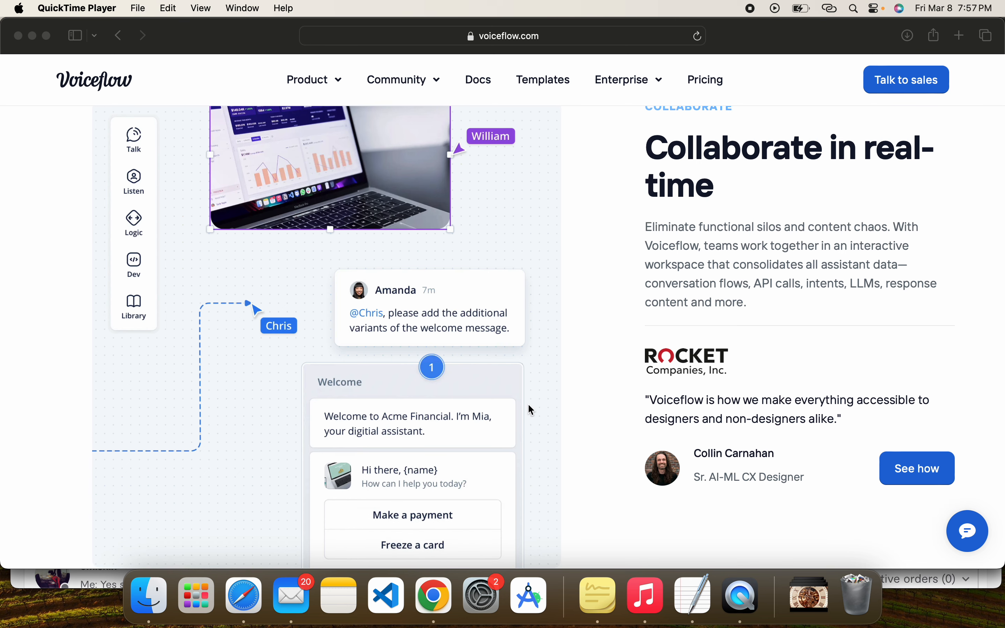
pyautogui.scroll(-3)
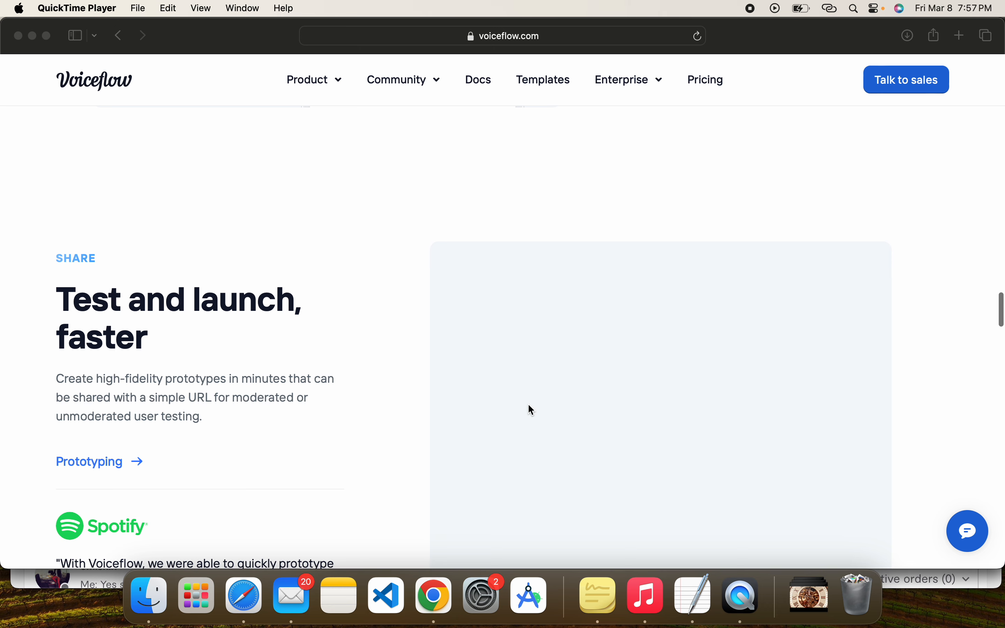
pyautogui.scroll(-3)
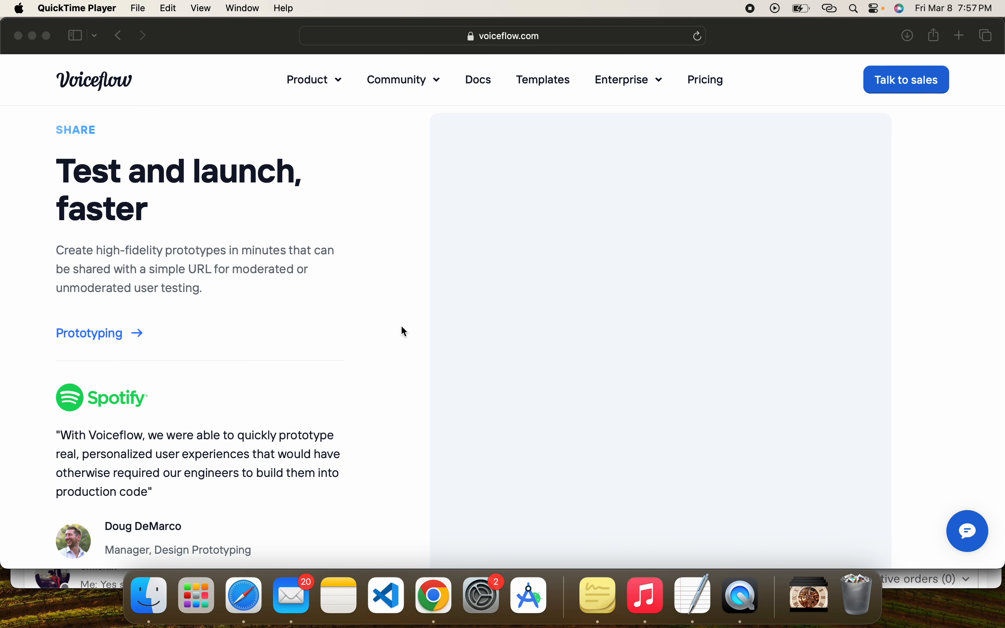
pyautogui.moveTo(334, 295)
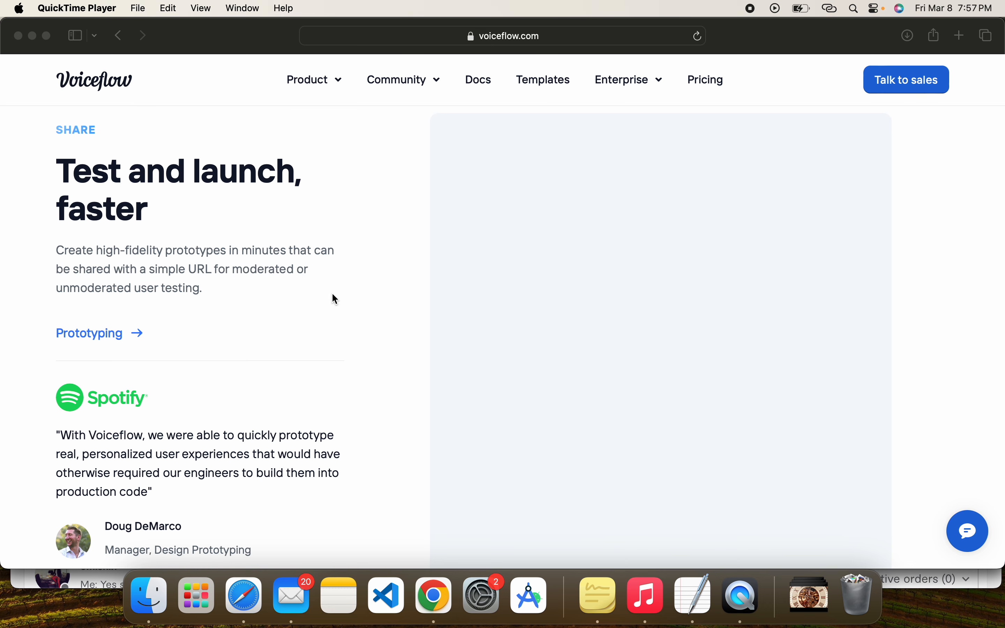
pyautogui.moveTo(247, 269)
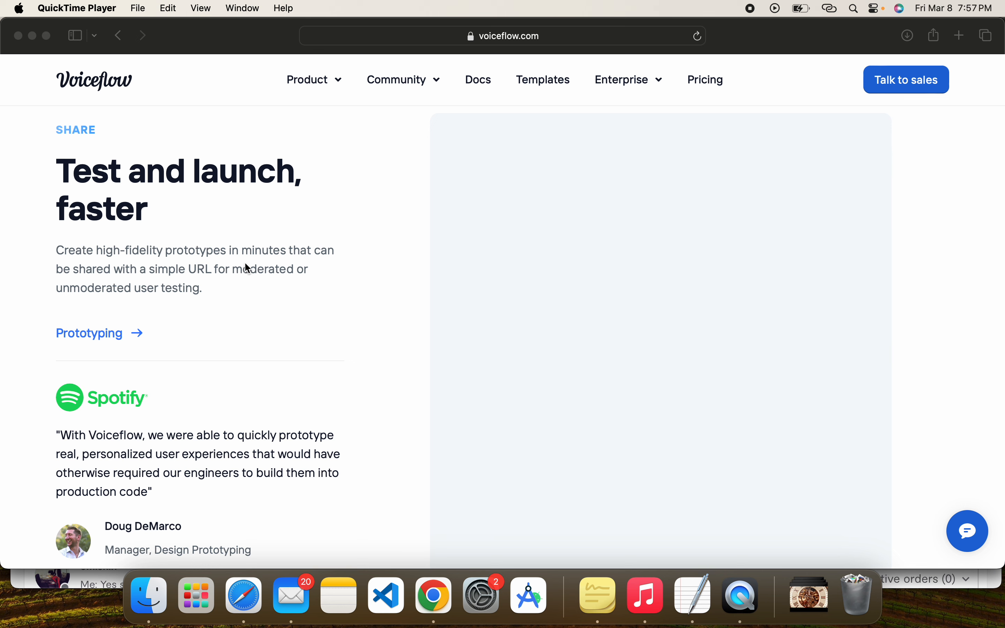
pyautogui.moveTo(144, 273)
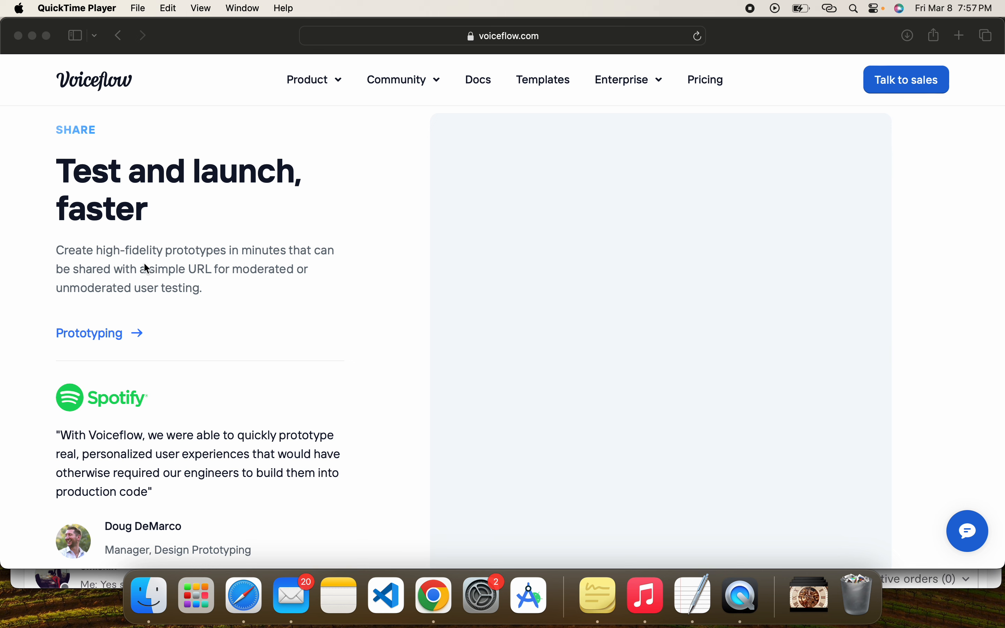
pyautogui.moveTo(198, 226)
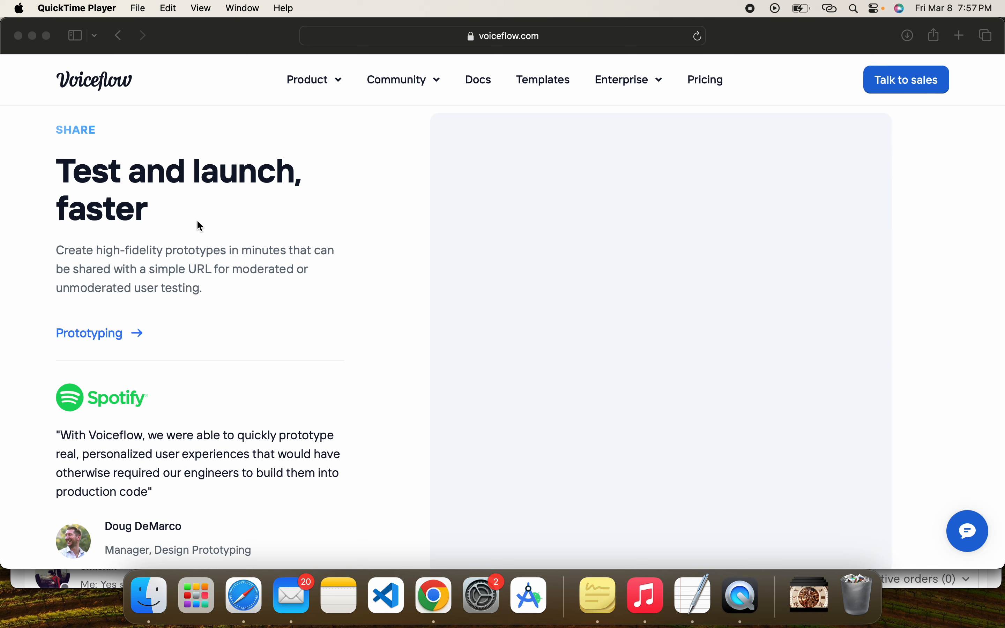
pyautogui.moveTo(197, 280)
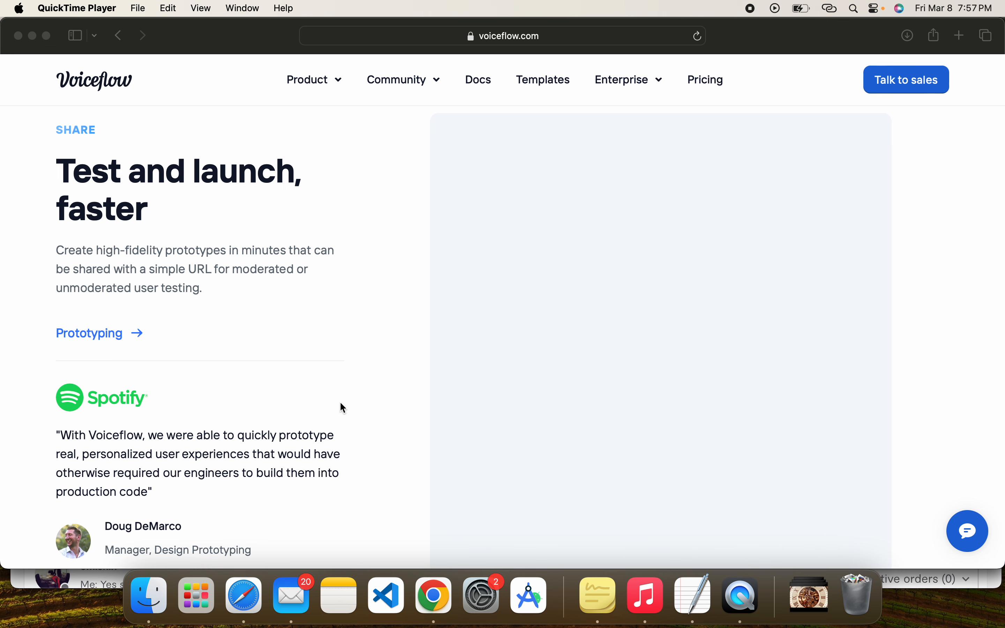
# - Scroll to the 'Automate customer support, then everything else' use-case templates
pyautogui.scroll(-3)
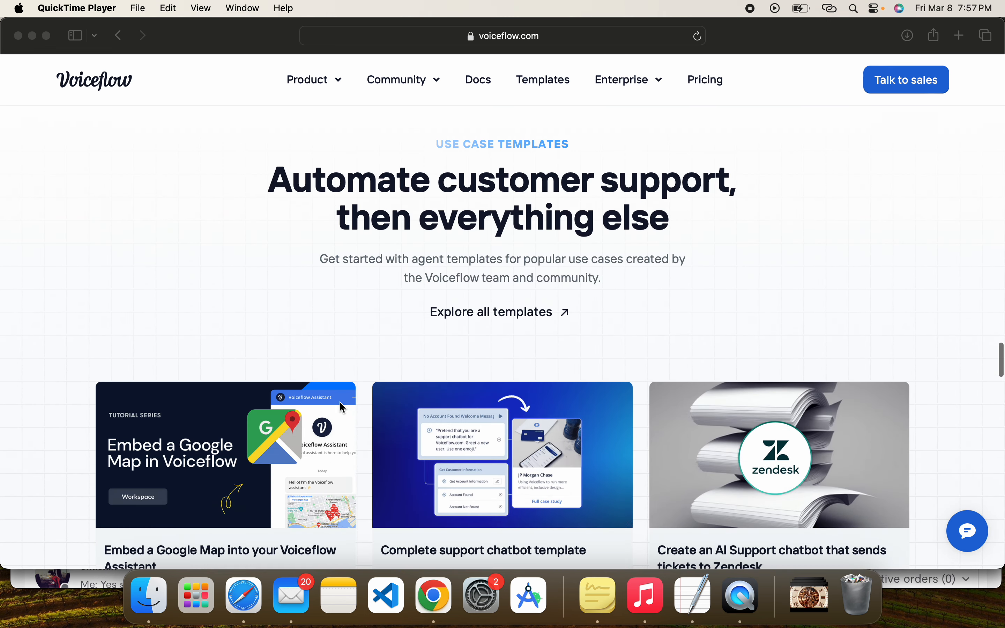
pyautogui.moveTo(437, 329)
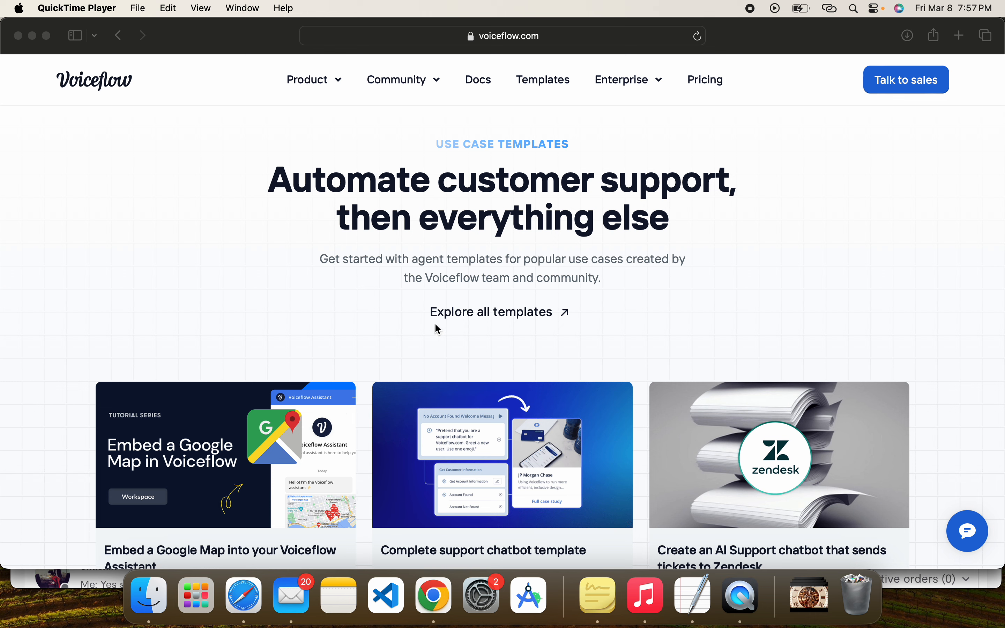
pyautogui.moveTo(476, 326)
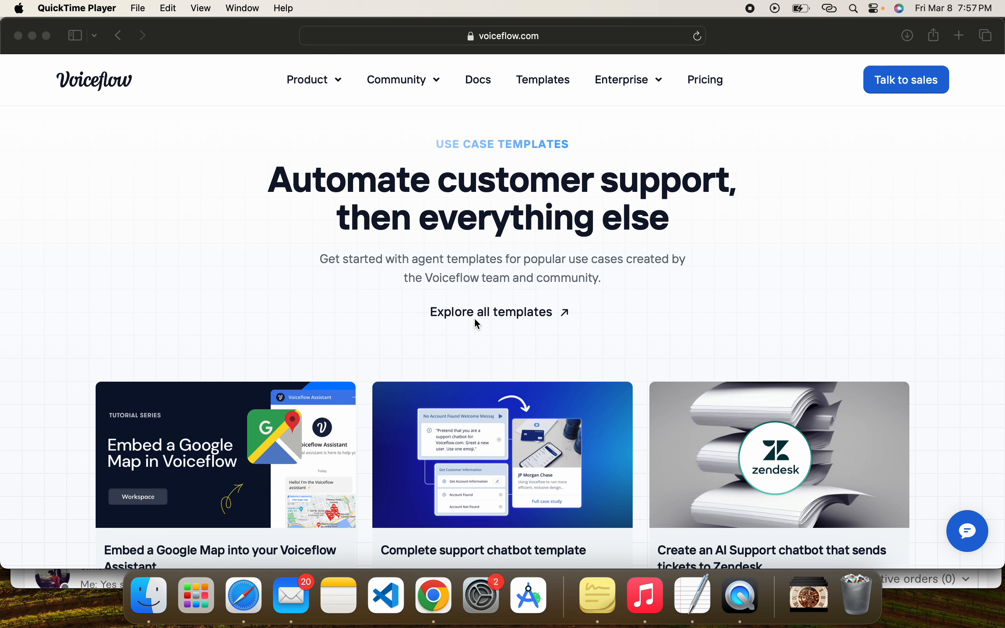
pyautogui.moveTo(592, 289)
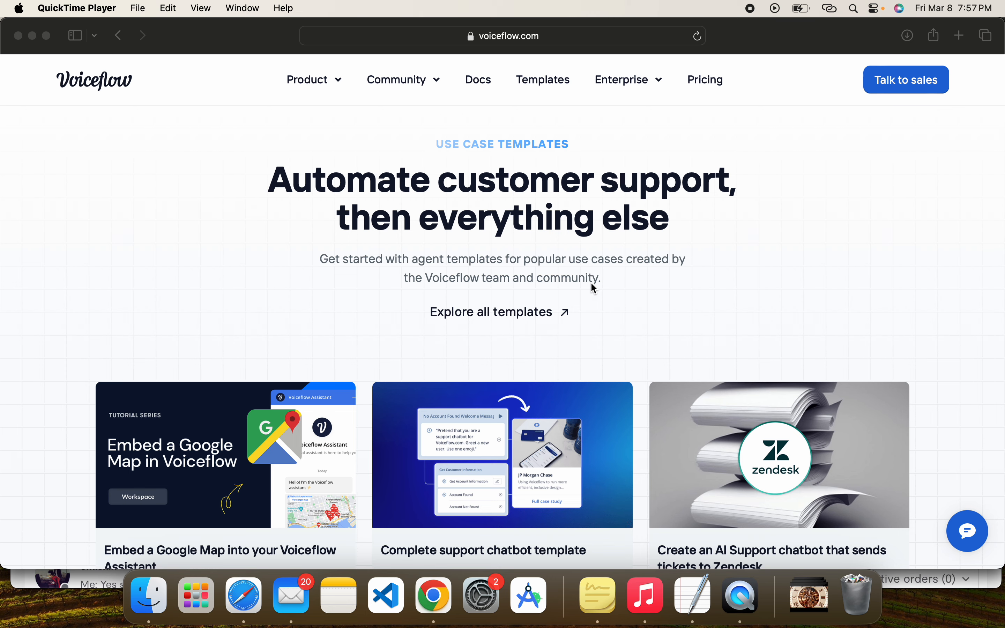
# - Scroll through the developer API stats and Whisper, Discord, Slack cards toward enterprise security
pyautogui.scroll(-3)
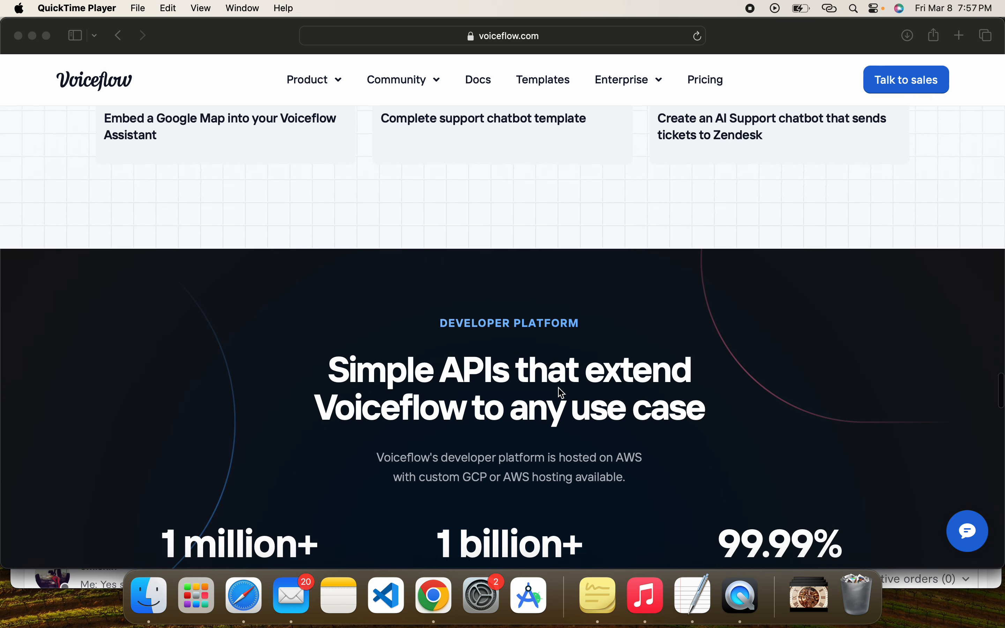
pyautogui.scroll(-3)
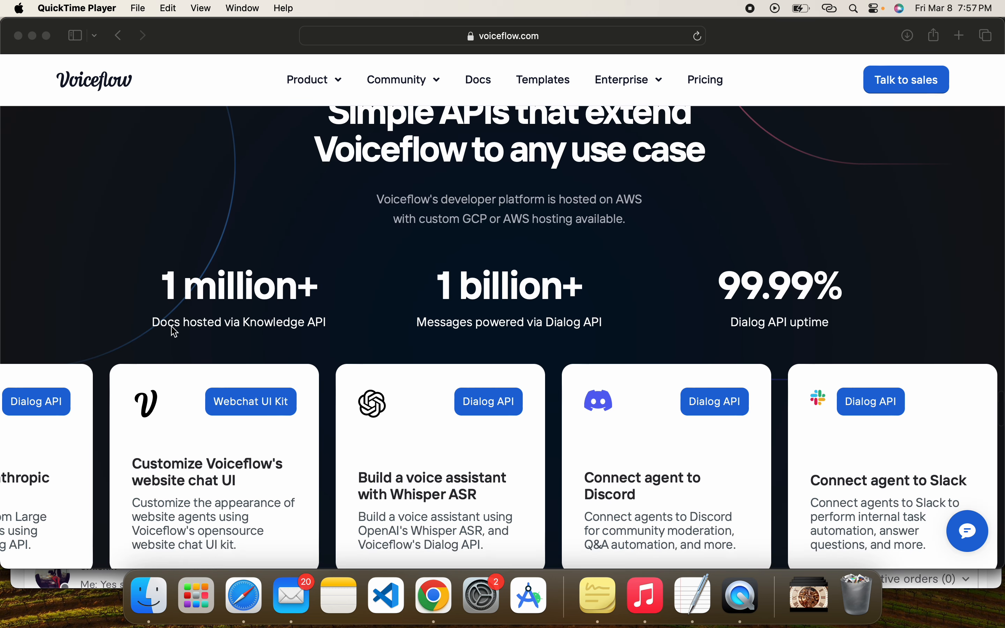
pyautogui.moveTo(245, 338)
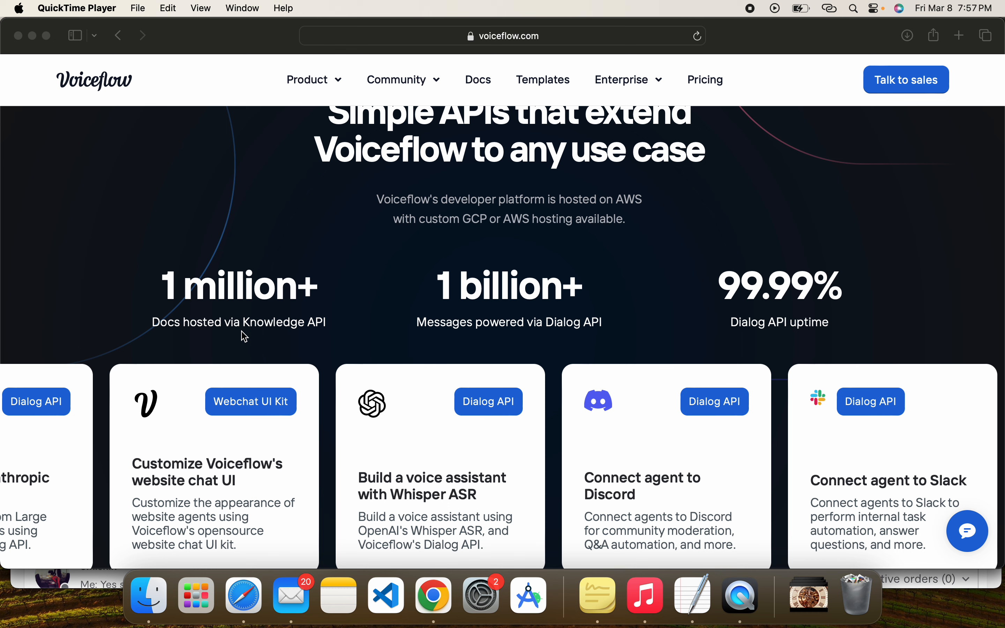
pyautogui.moveTo(531, 322)
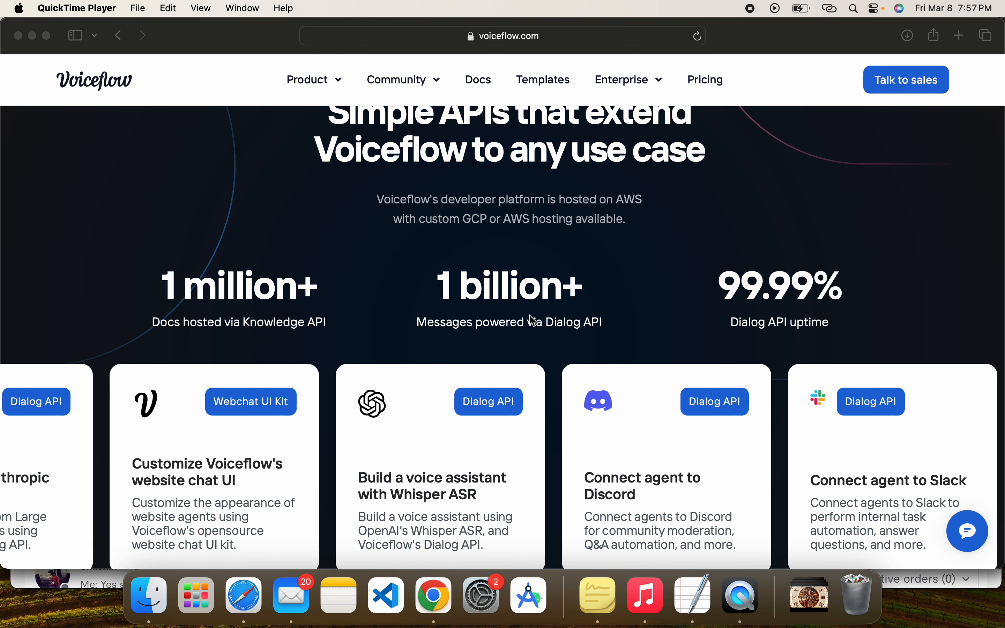
pyautogui.moveTo(562, 343)
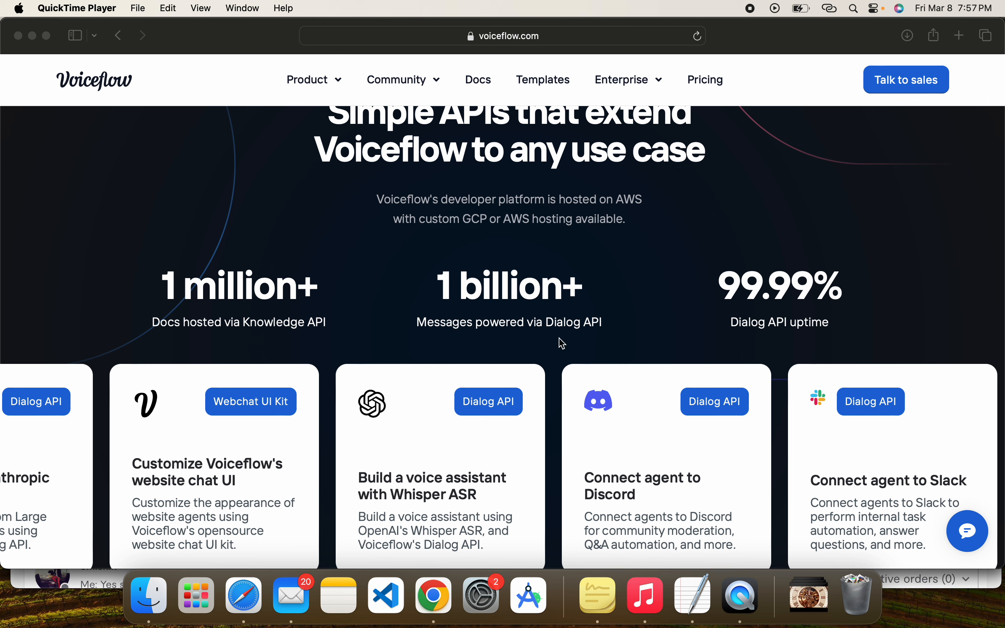
pyautogui.scroll(-3)
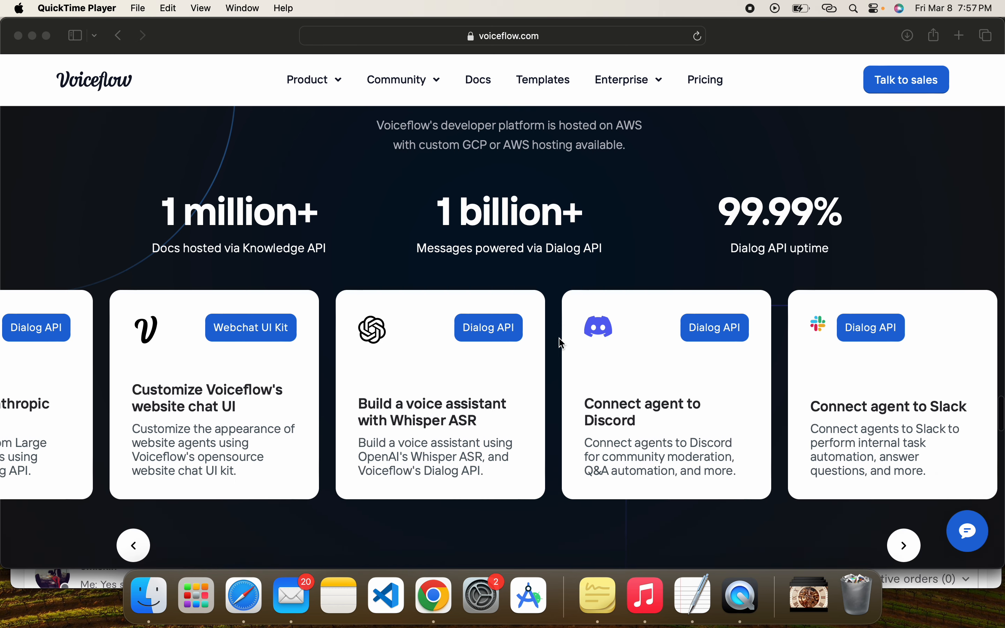
pyautogui.scroll(-3)
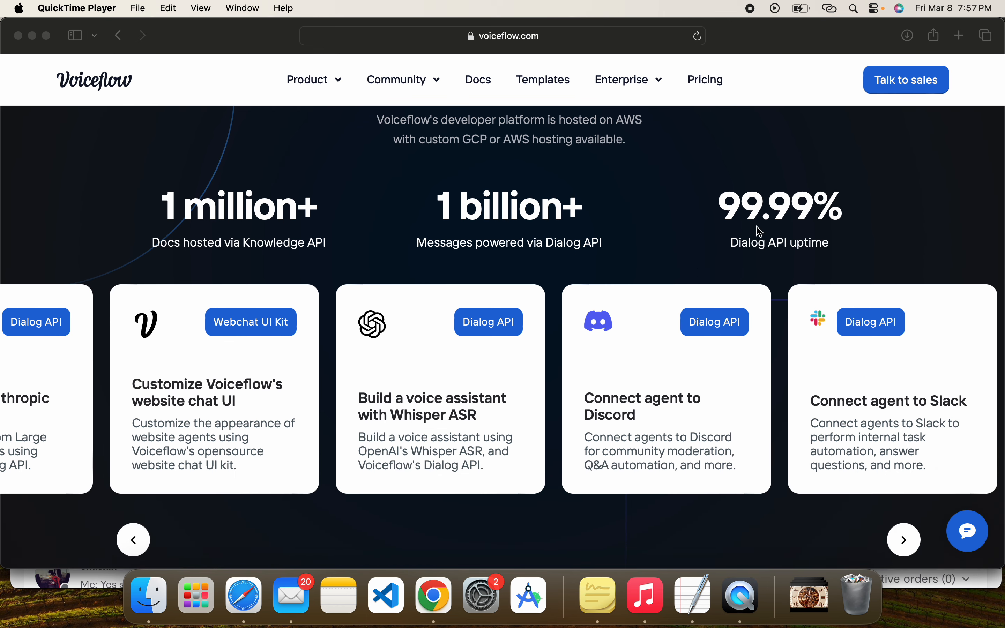
pyautogui.moveTo(817, 250)
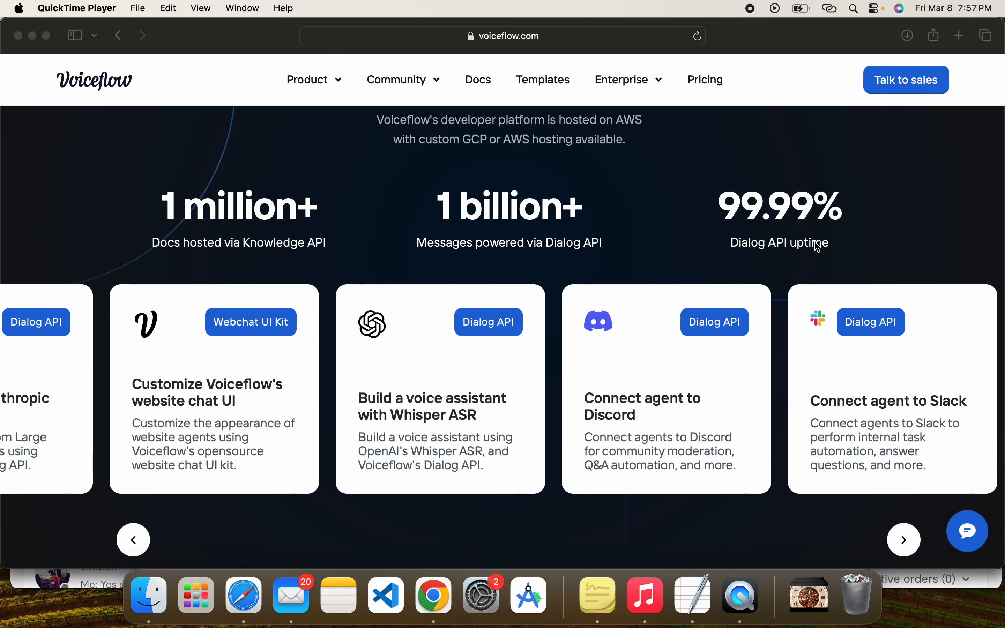
pyautogui.moveTo(469, 384)
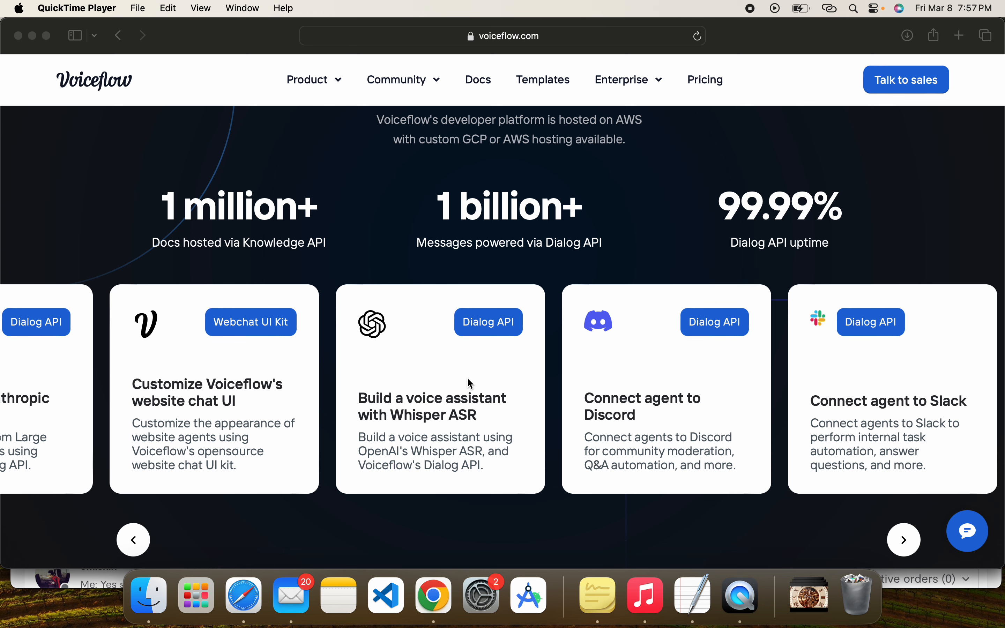
pyautogui.scroll(-3)
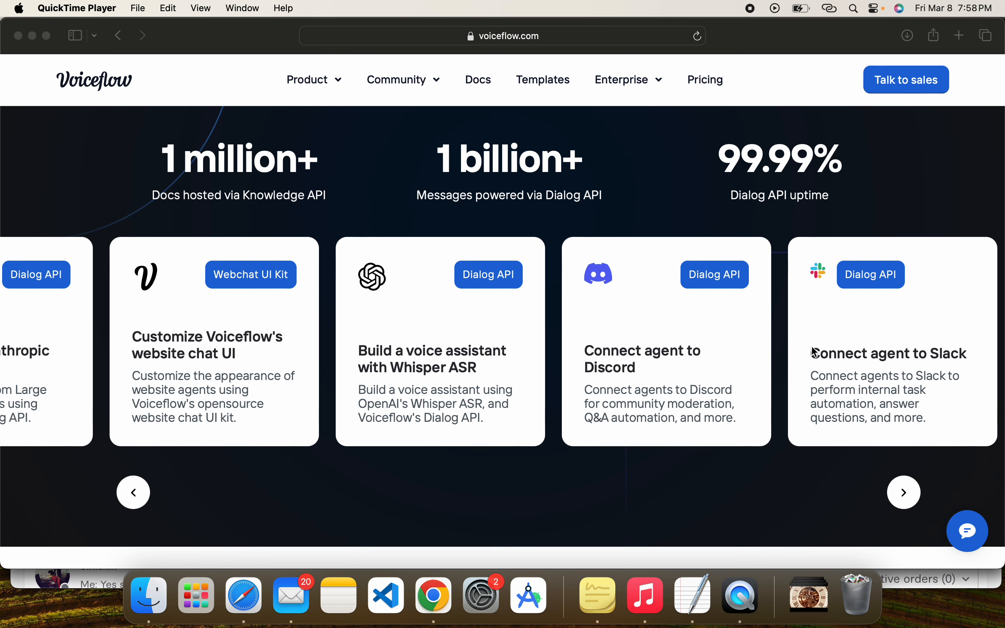
pyautogui.moveTo(617, 389)
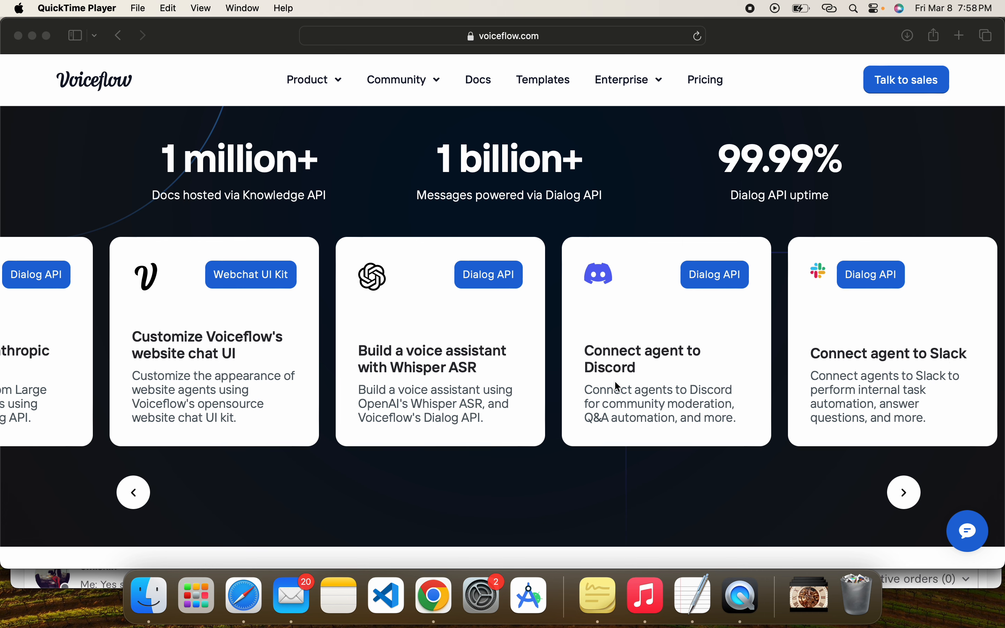
pyautogui.moveTo(428, 338)
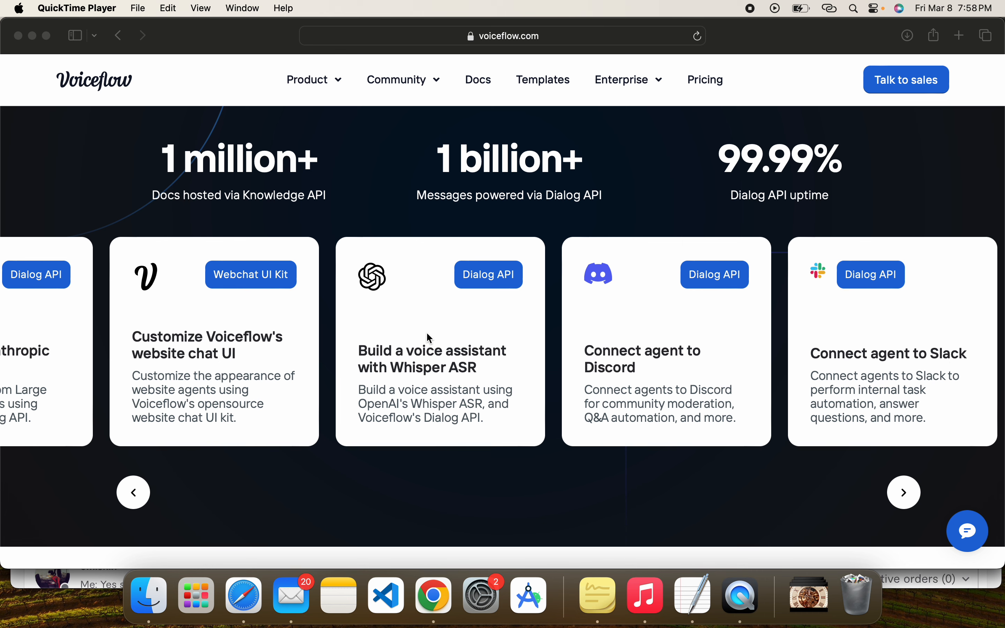
pyautogui.moveTo(64, 343)
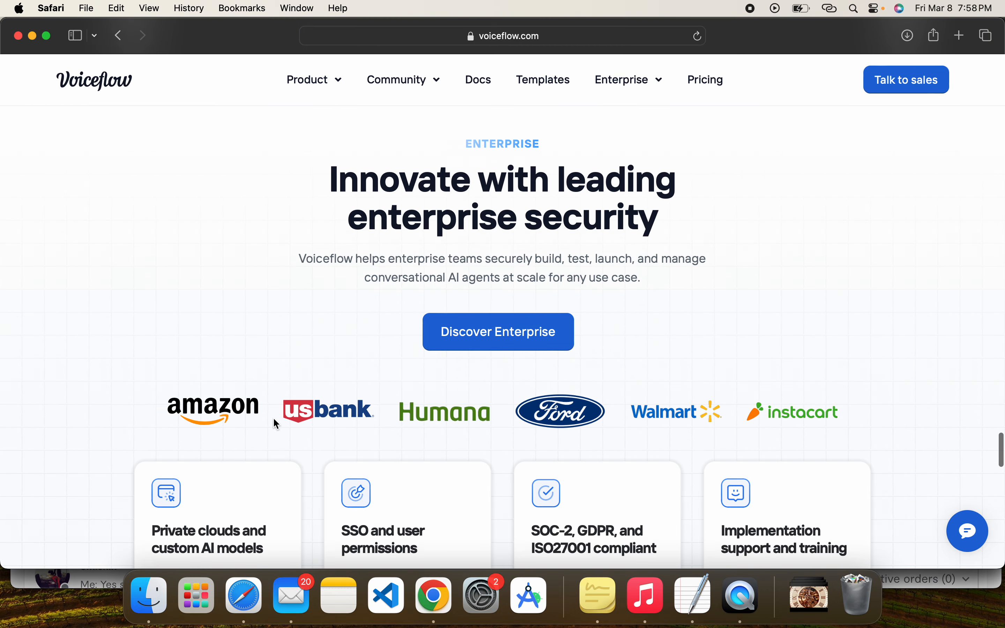
# - Scroll to show the Private clouds, SSO, SOC-2 compliance and Implementation support cards
pyautogui.scroll(-3)
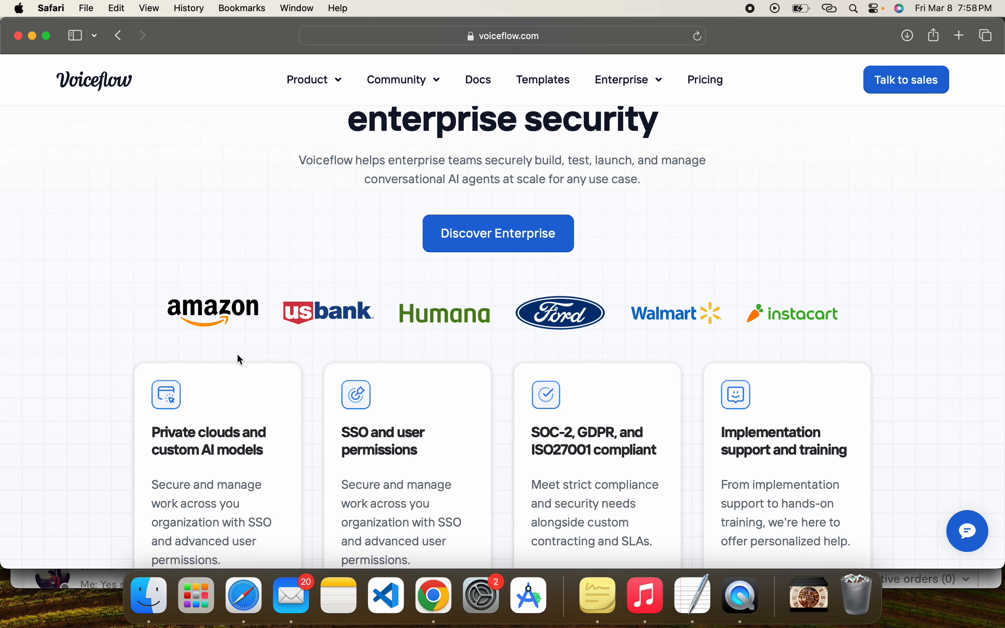
pyautogui.moveTo(201, 334)
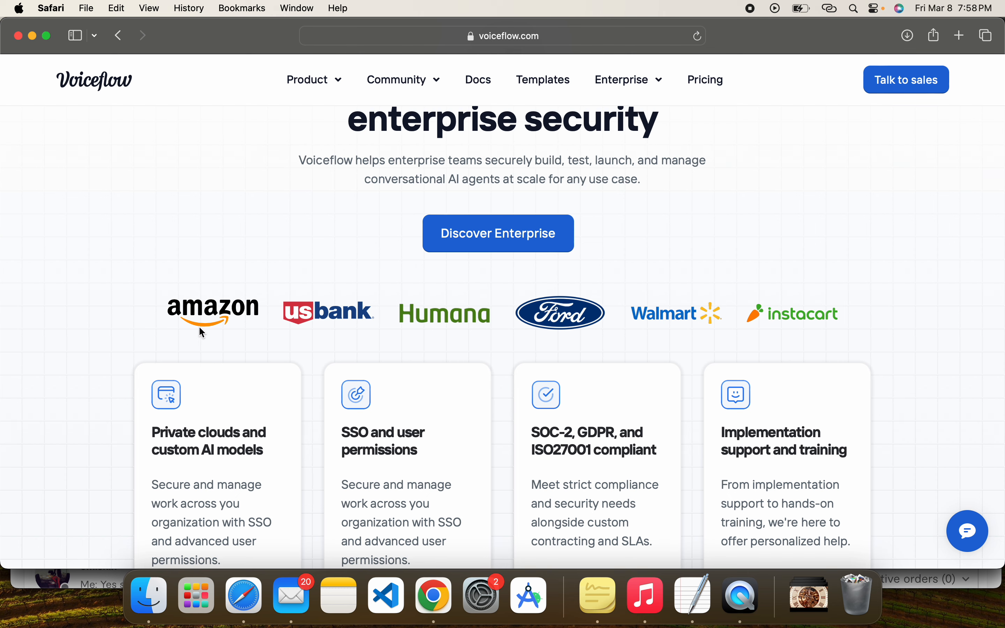
pyautogui.scroll(-3)
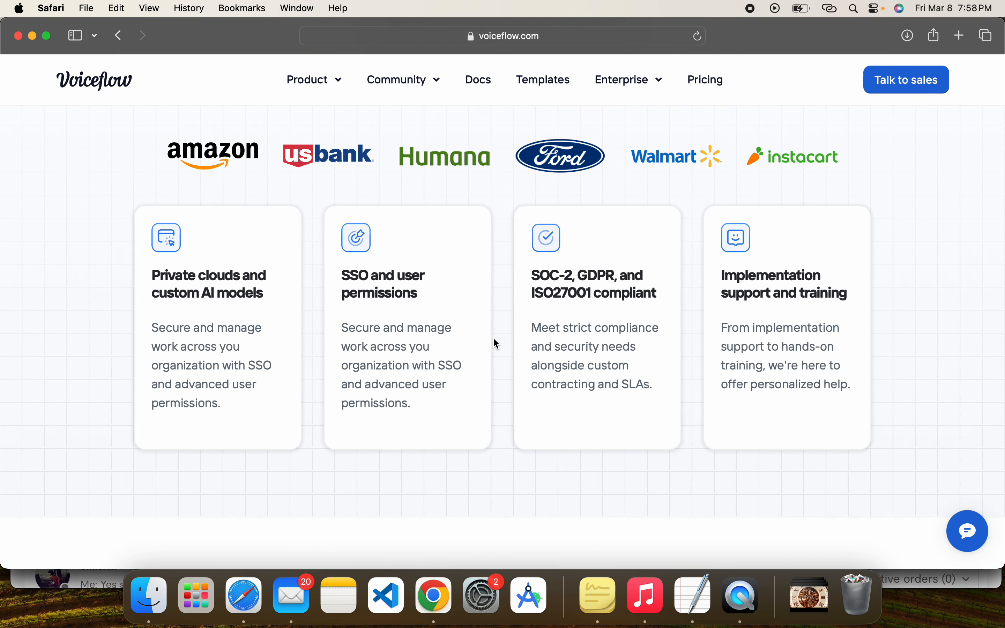
pyautogui.moveTo(244, 349)
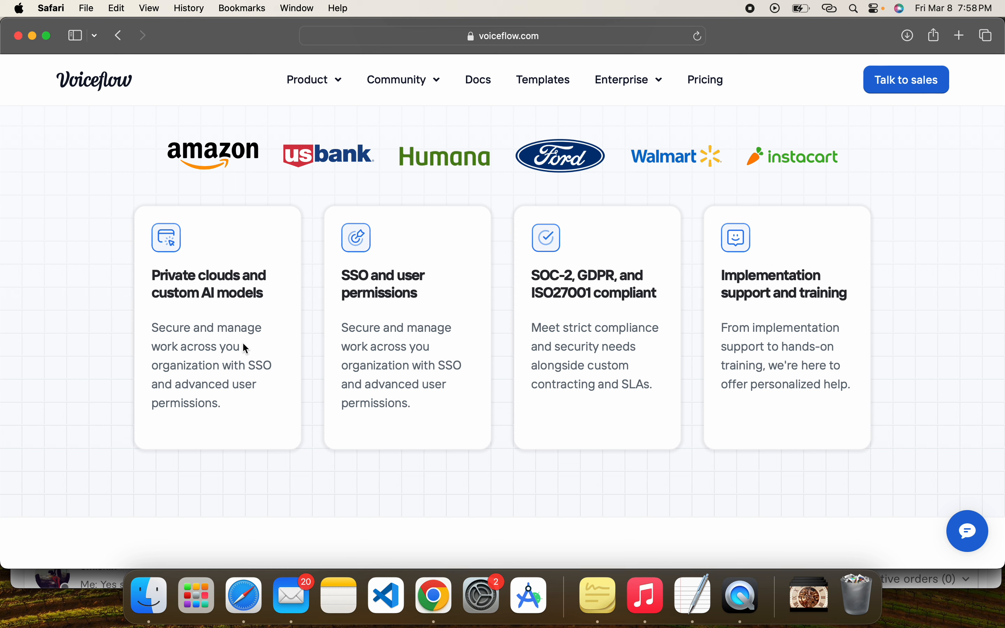
pyautogui.moveTo(511, 350)
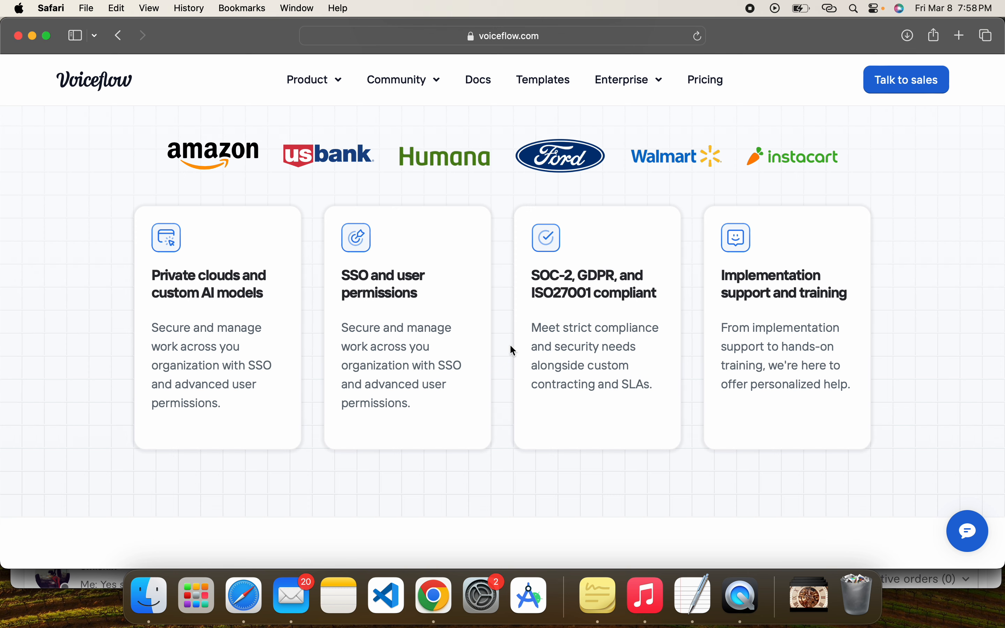
pyautogui.moveTo(635, 366)
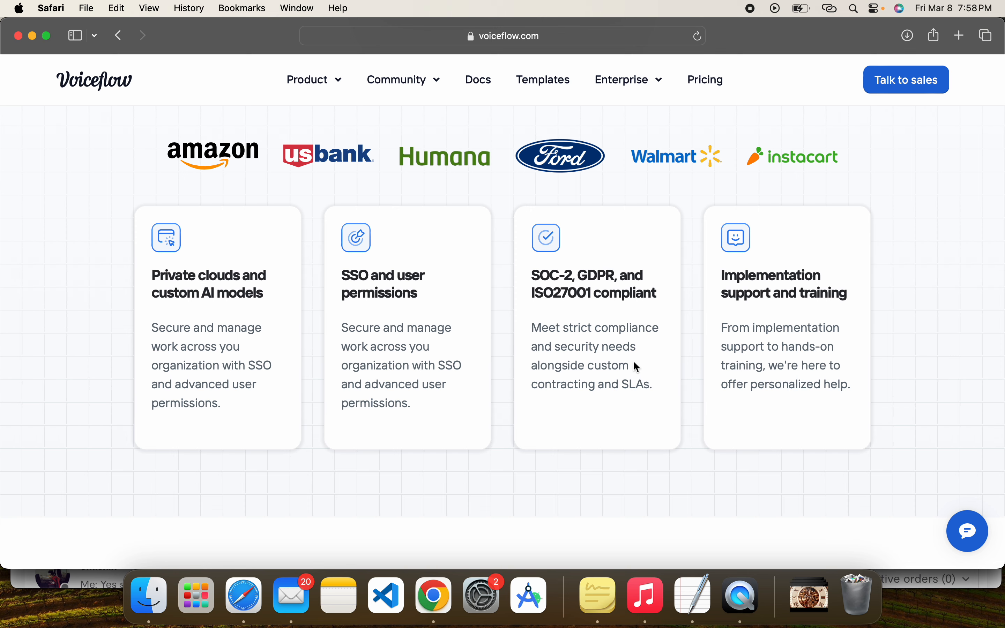
# - Scroll to 'Get help from the Voiceflow community' with Discord, YouTube tutorials and templates links
pyautogui.scroll(-3)
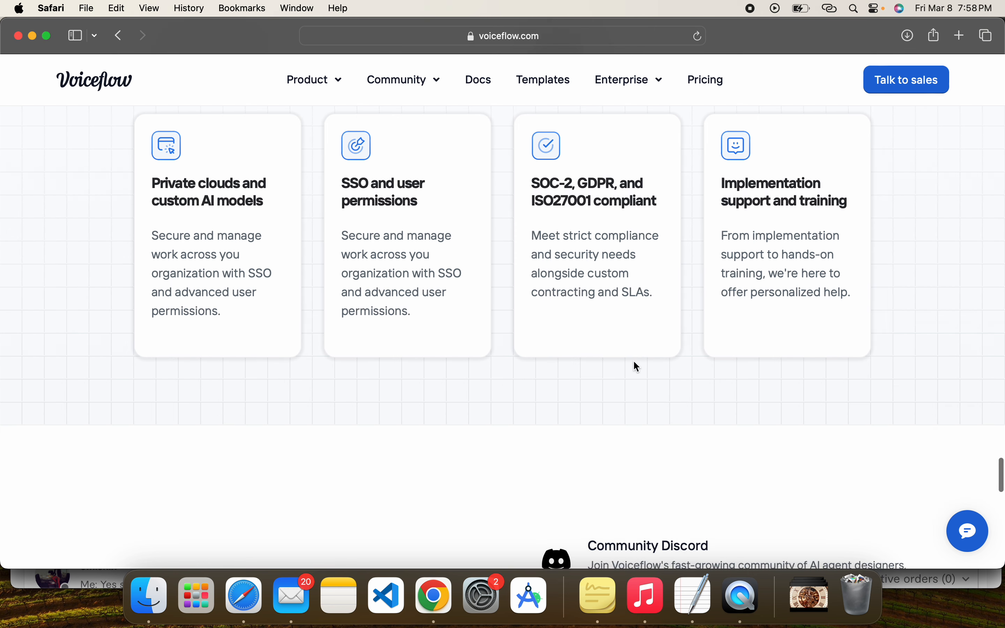
pyautogui.scroll(-3)
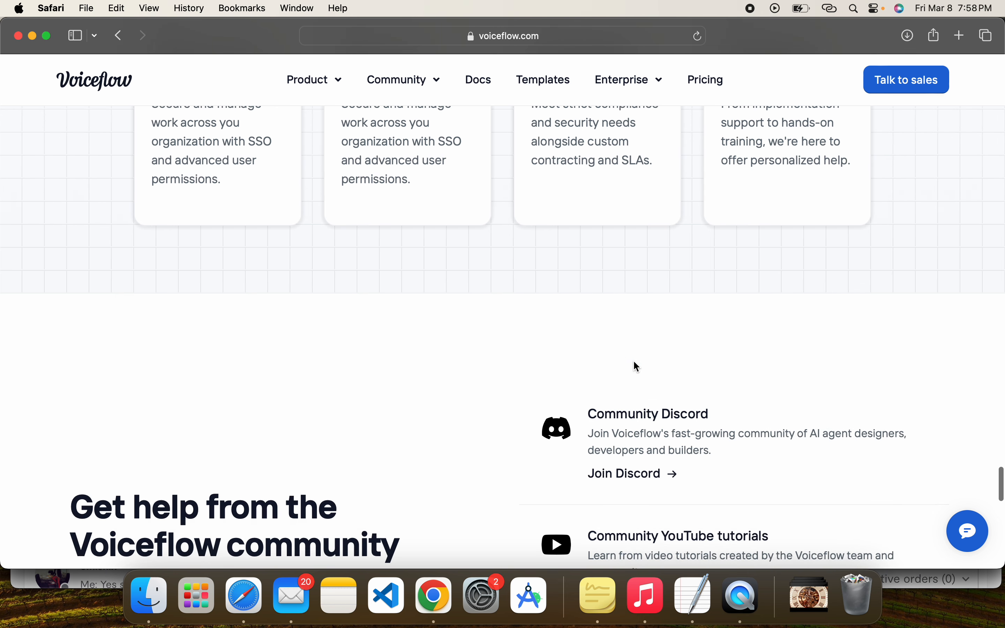
pyautogui.scroll(-3)
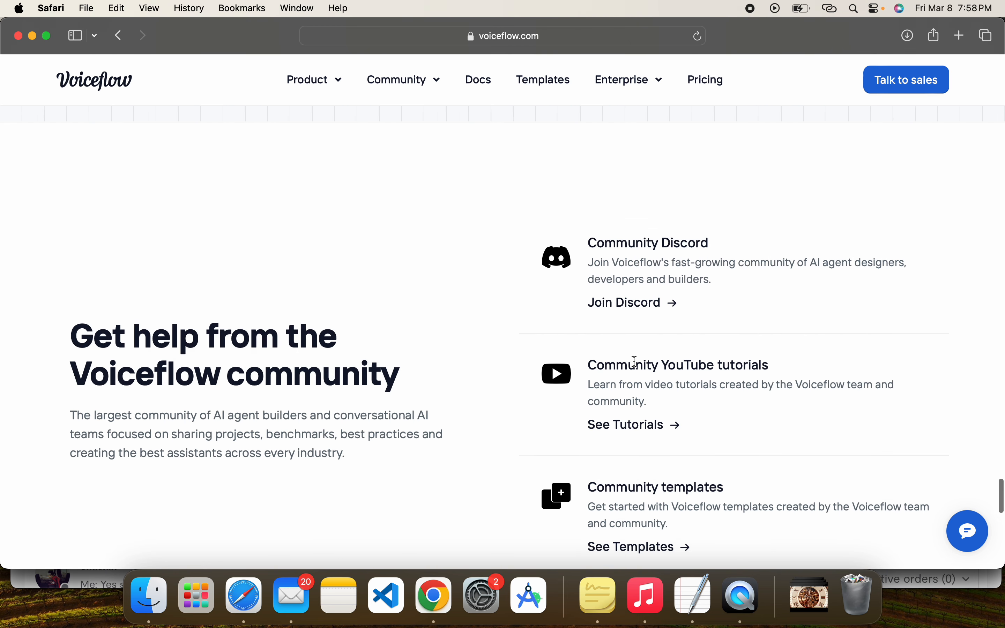
pyautogui.scroll(-3)
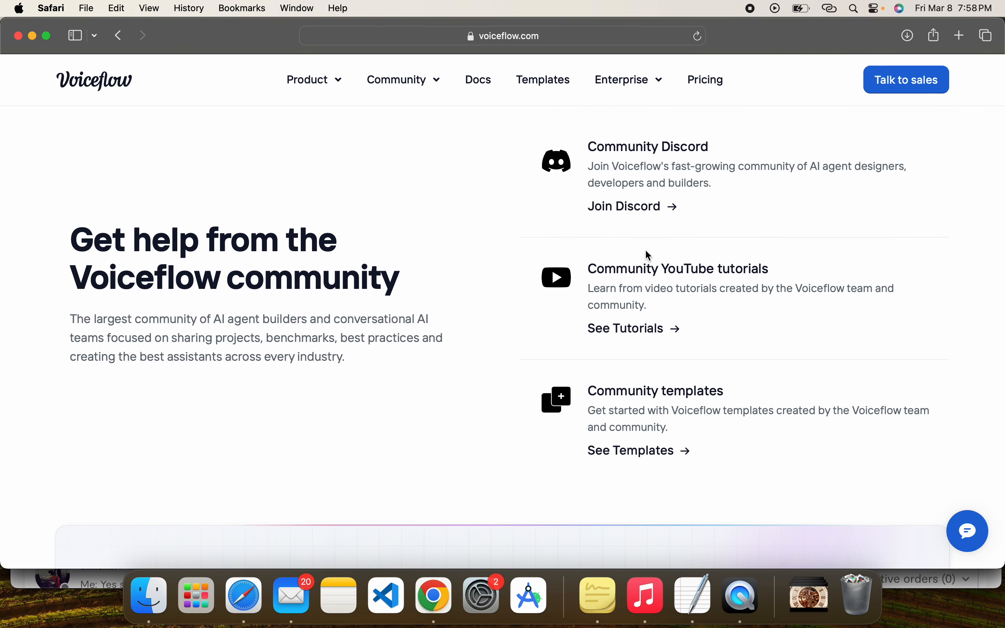
pyautogui.moveTo(696, 345)
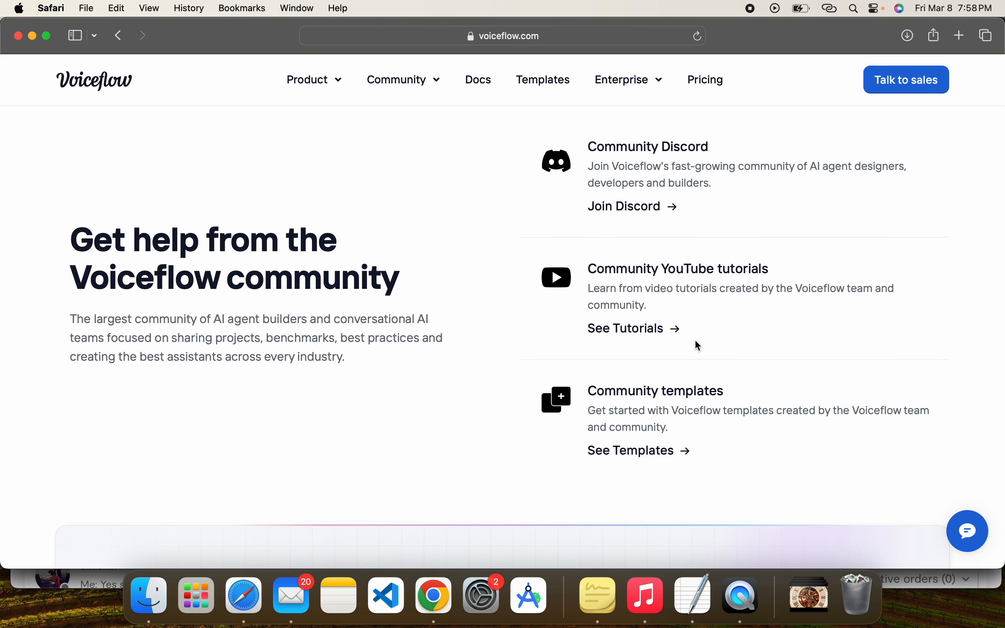
pyautogui.moveTo(702, 331)
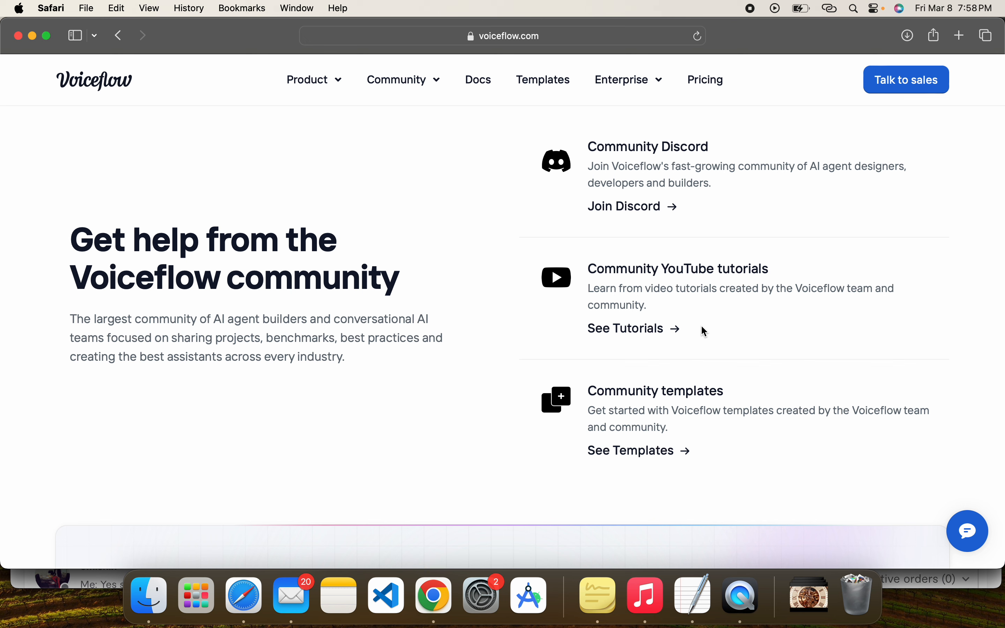
pyautogui.moveTo(640, 362)
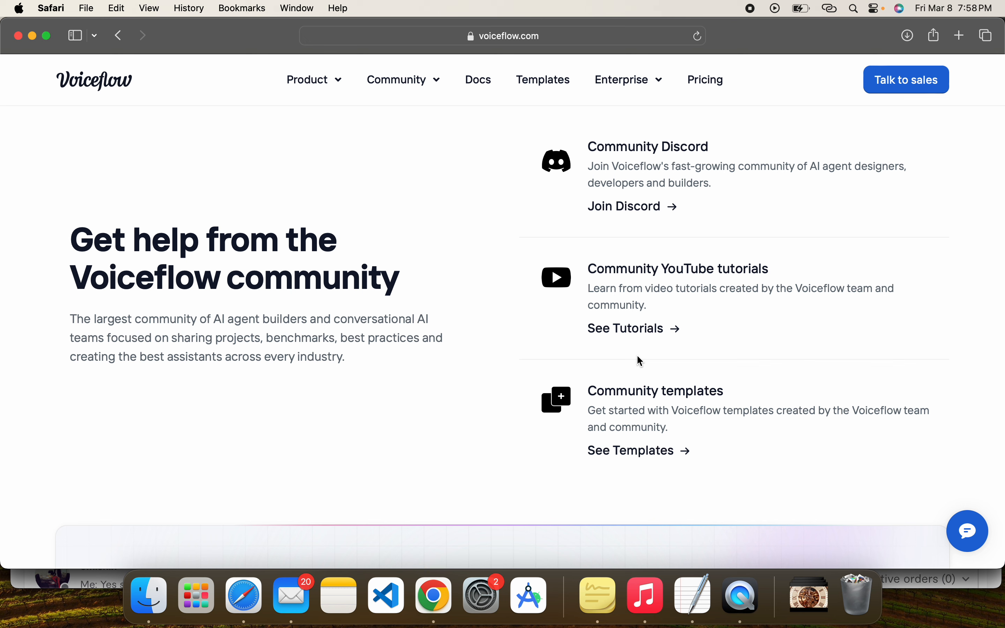
pyautogui.moveTo(719, 110)
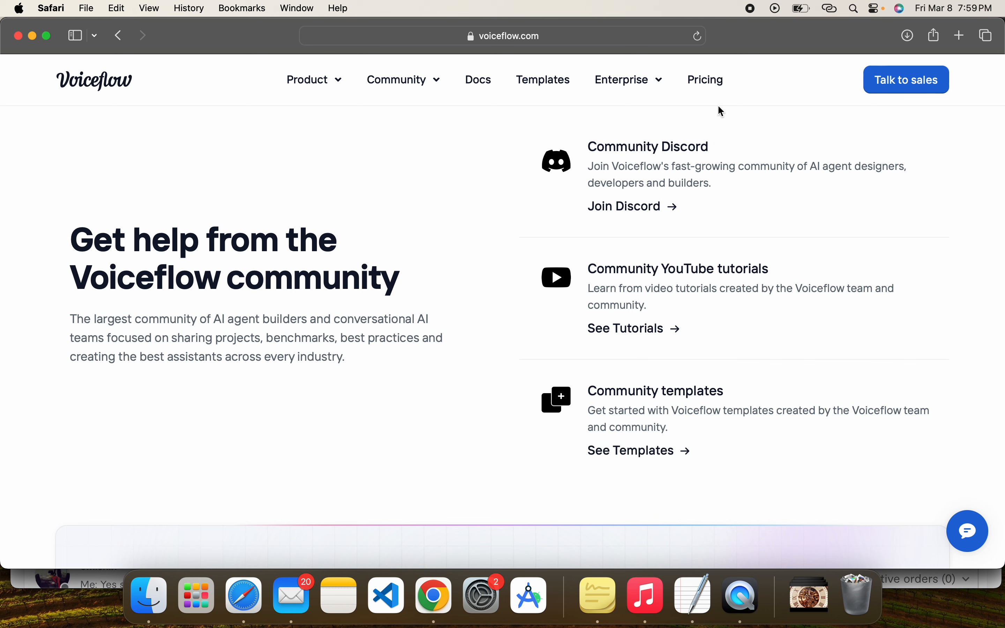